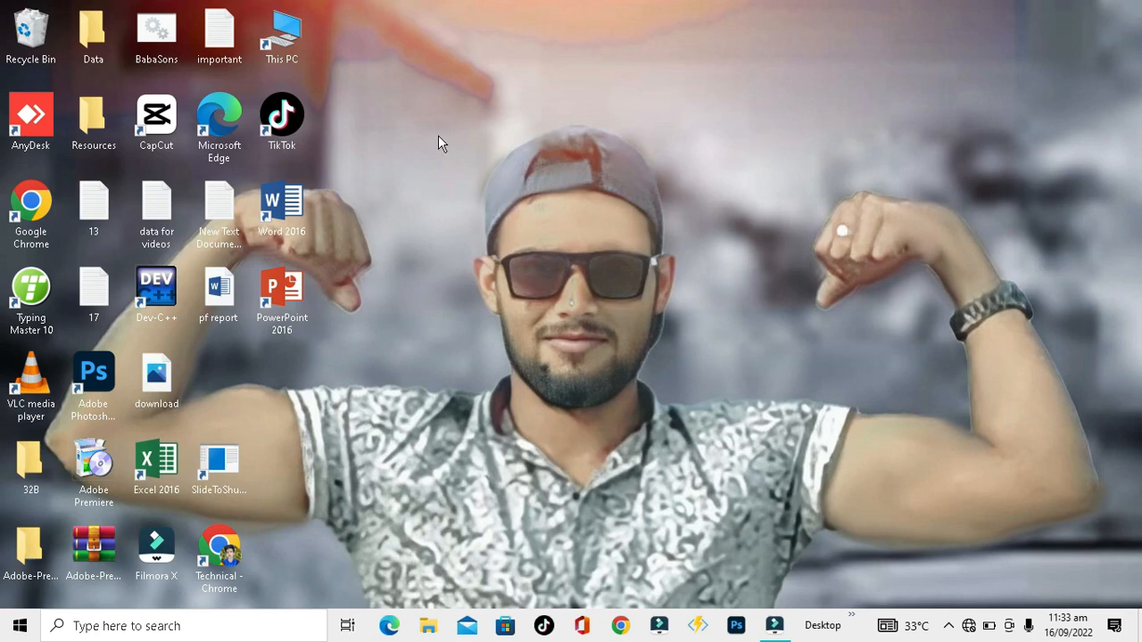
Launch Settings from the Start menu and enter the System section showing the Display page
right_click(443, 143)
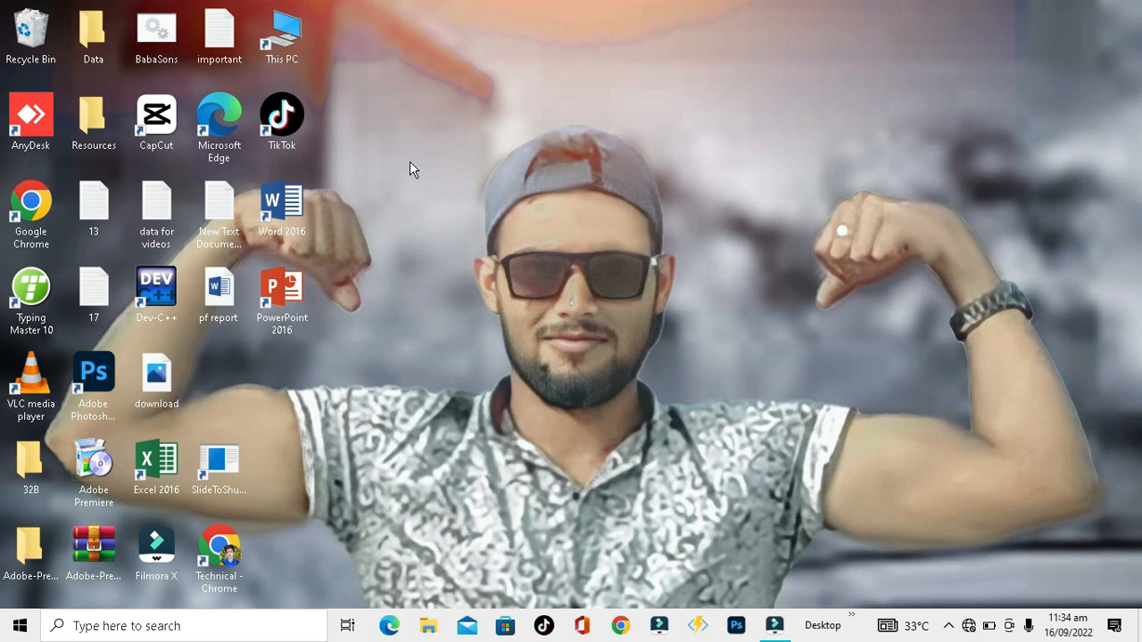
mouse_move(414, 173)
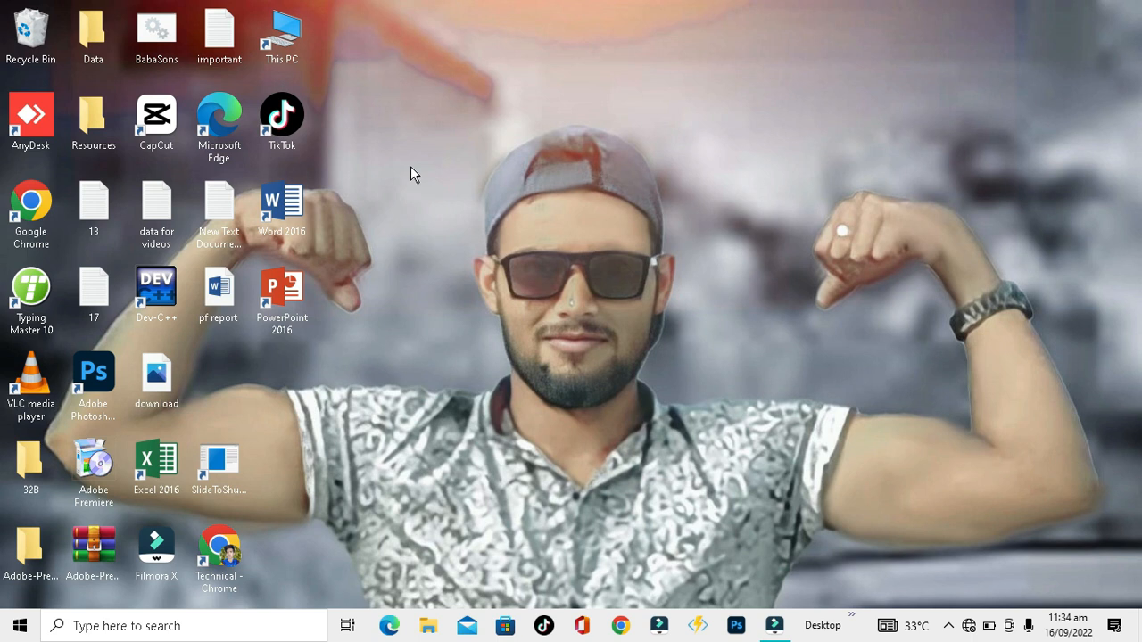
mouse_move(410, 163)
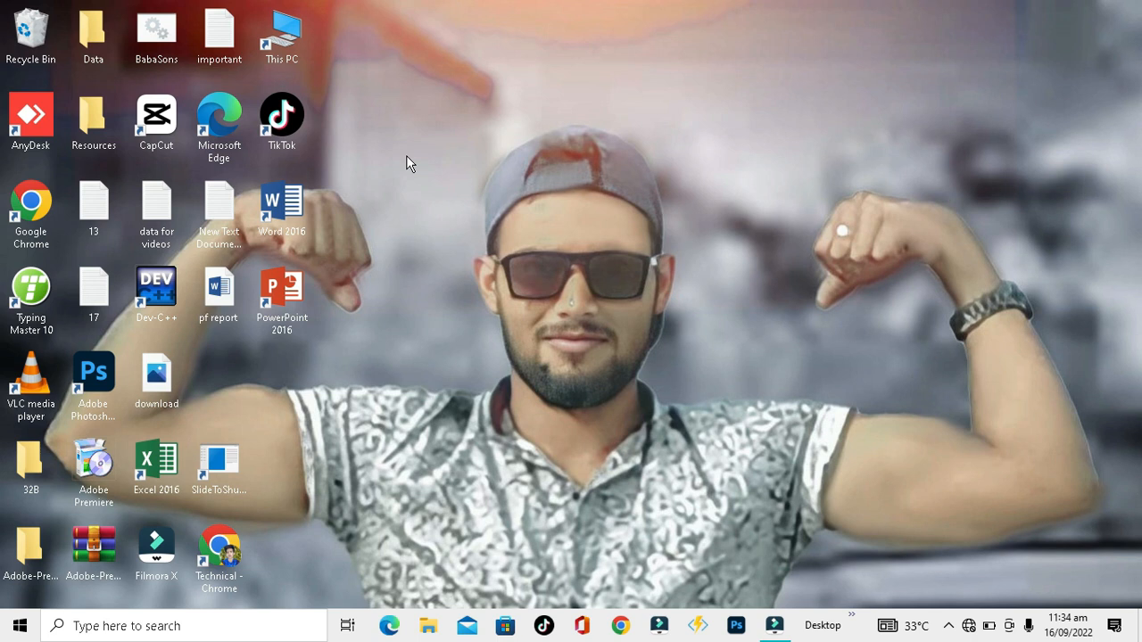
mouse_move(428, 193)
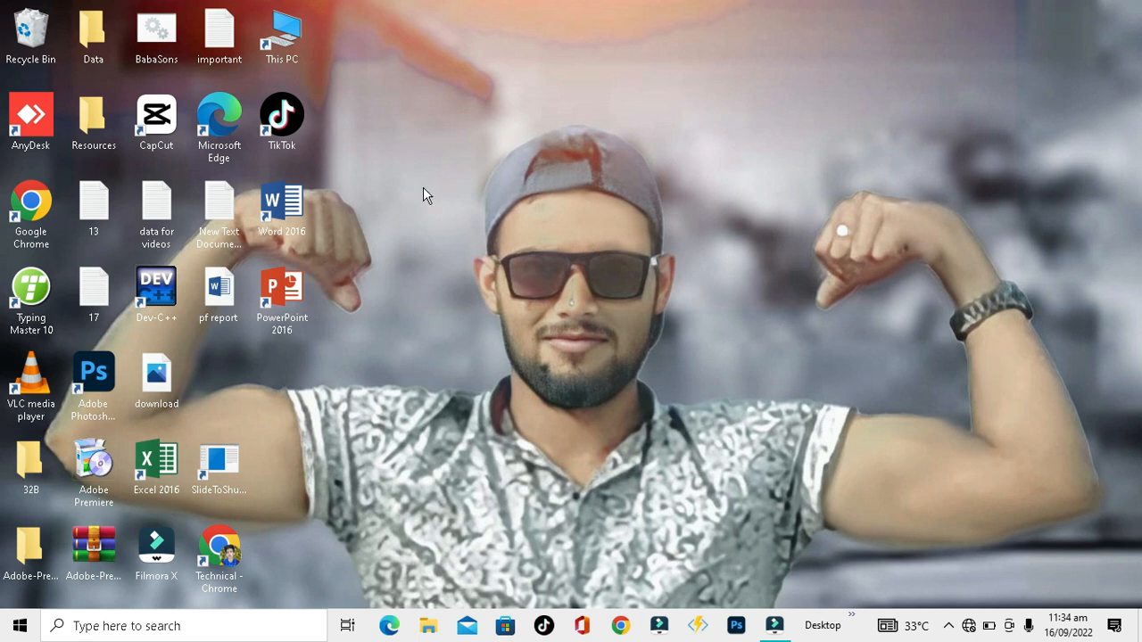
mouse_move(439, 216)
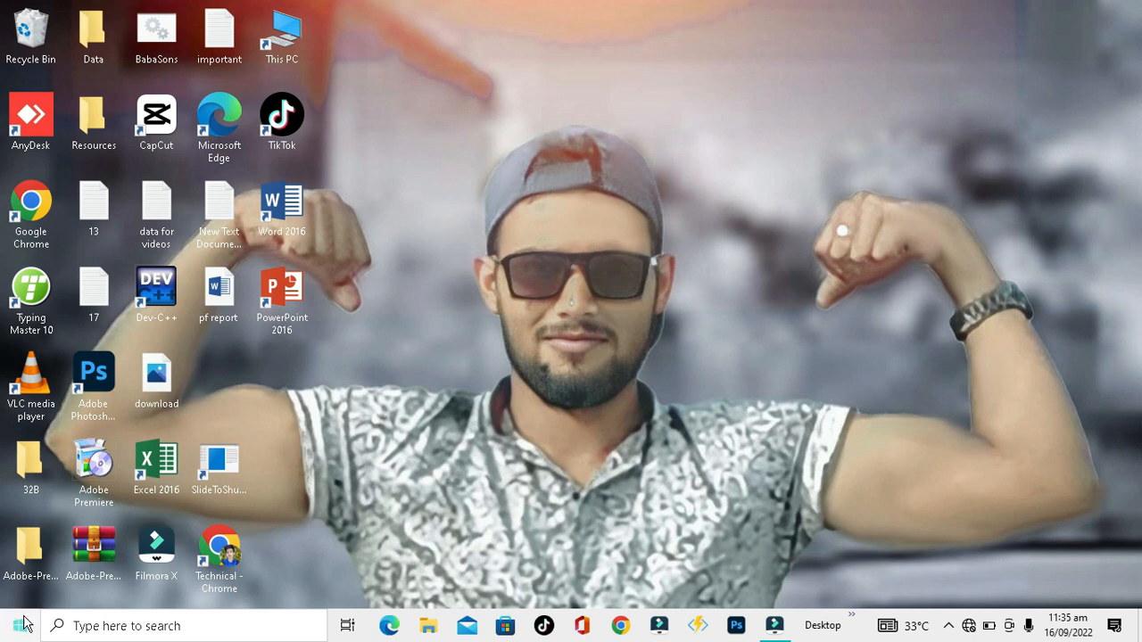
click(14, 625)
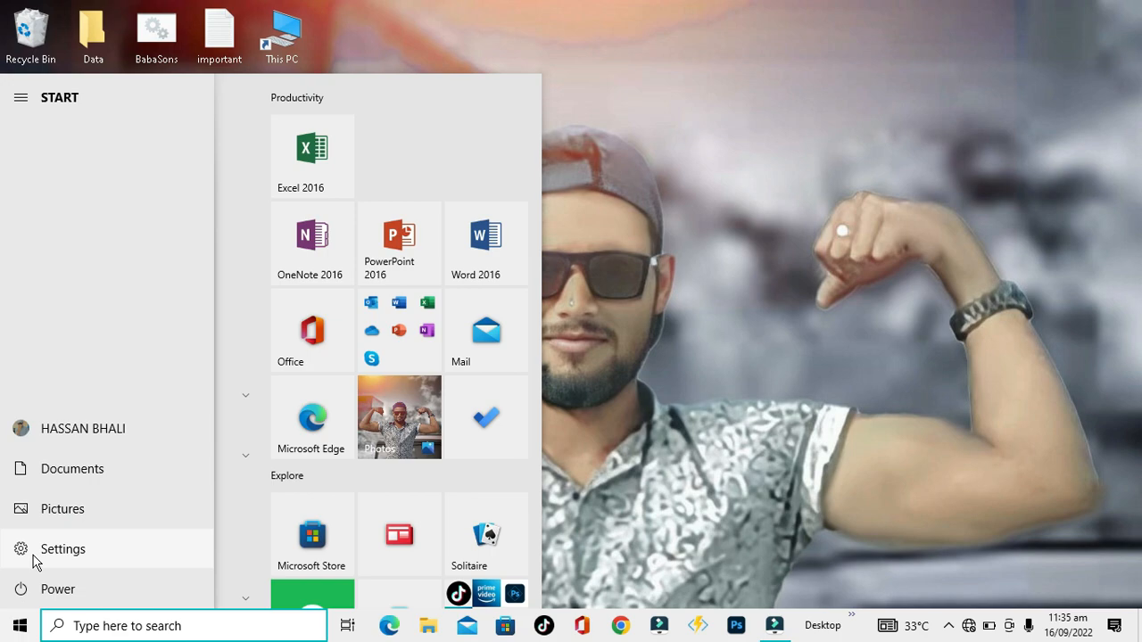
click(57, 549)
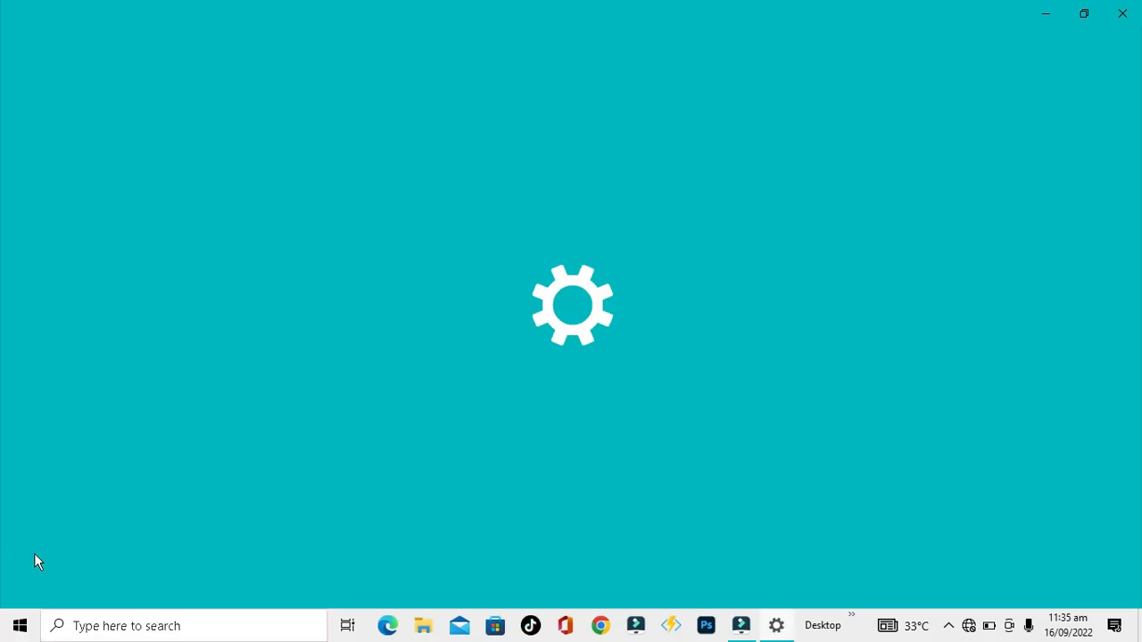
click(774, 624)
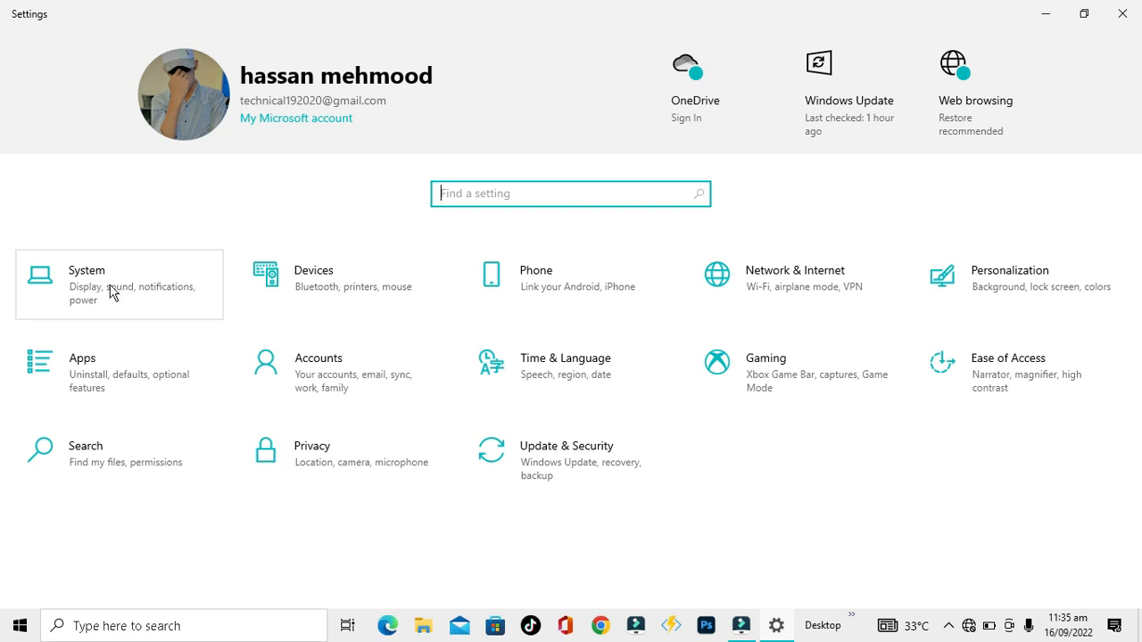
click(86, 279)
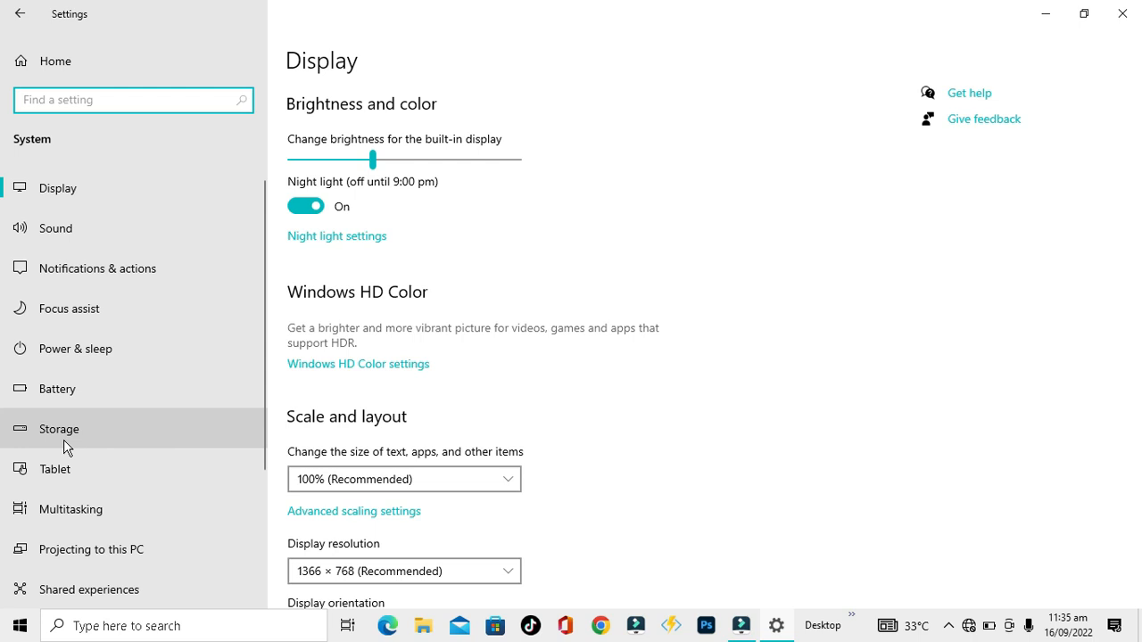
mouse_move(97, 439)
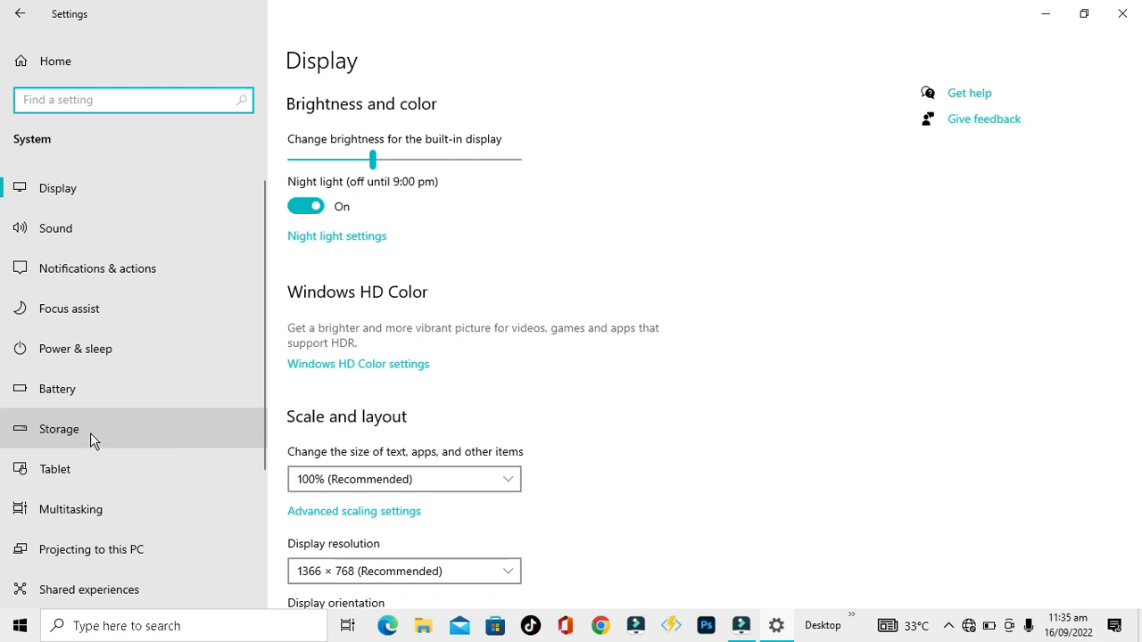
Switch to the Storage page and scroll down to the More storage settings links
click(57, 428)
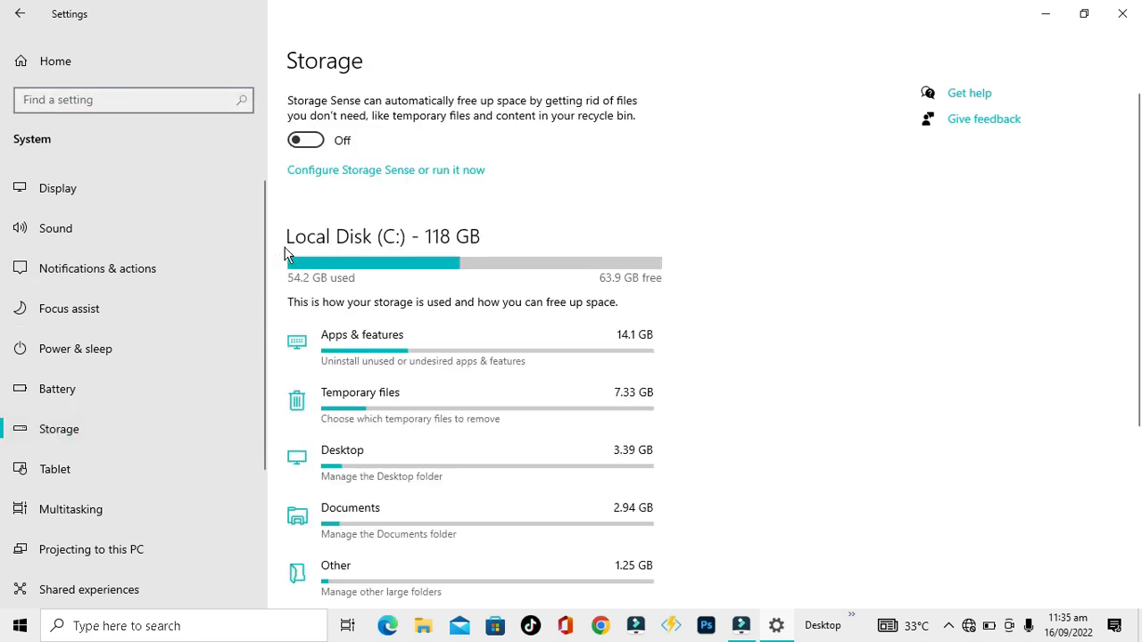
scroll(down, 3)
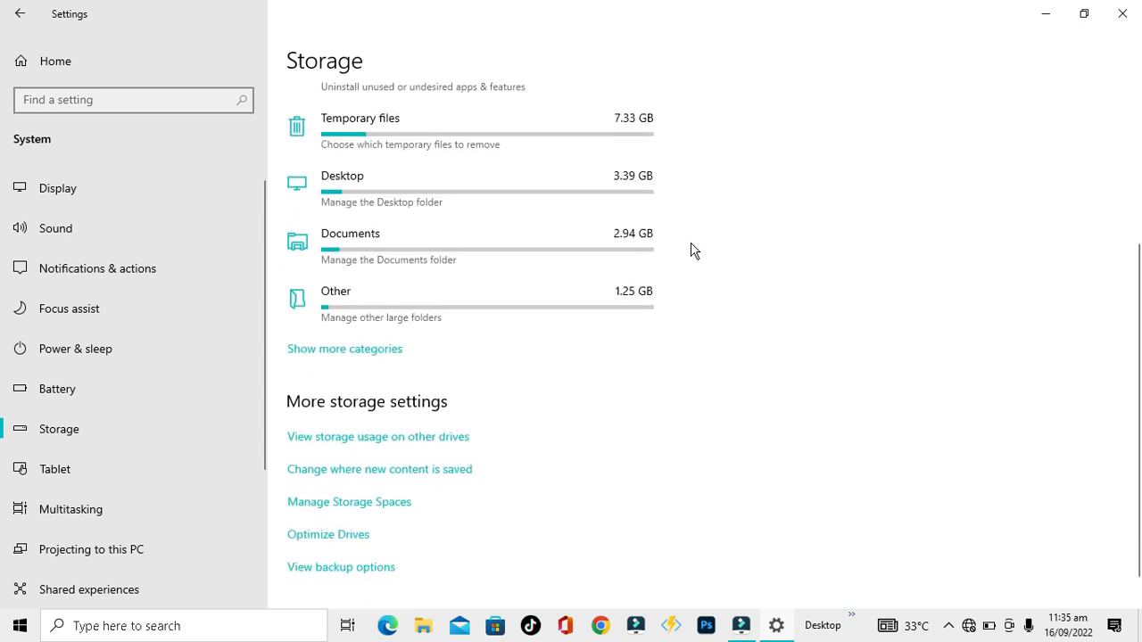
scroll(down, 3)
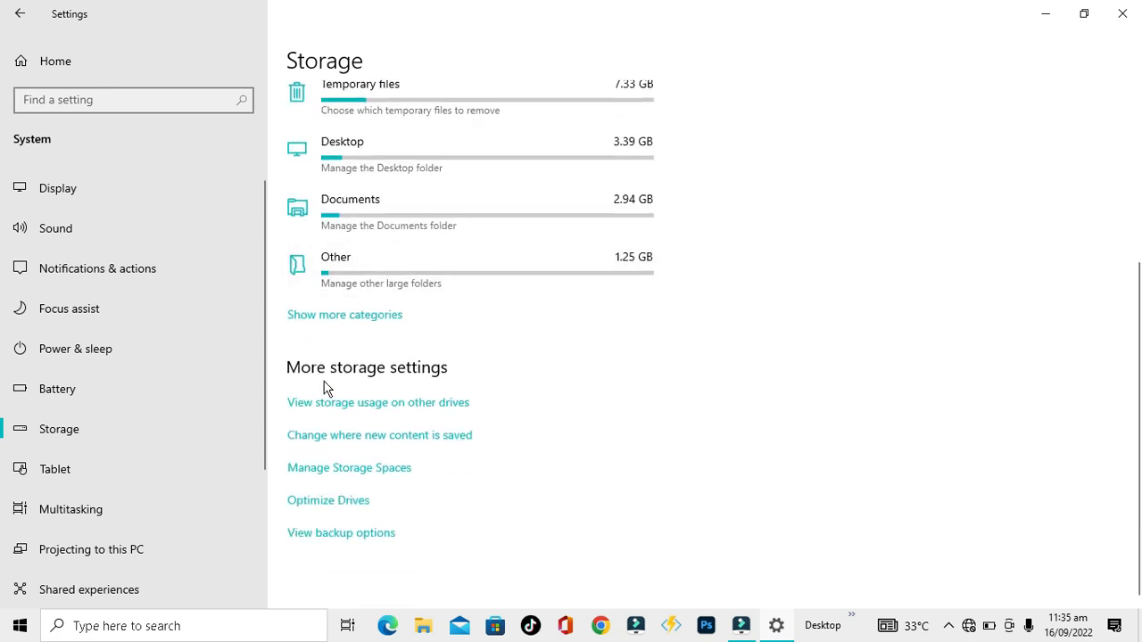
mouse_move(323, 452)
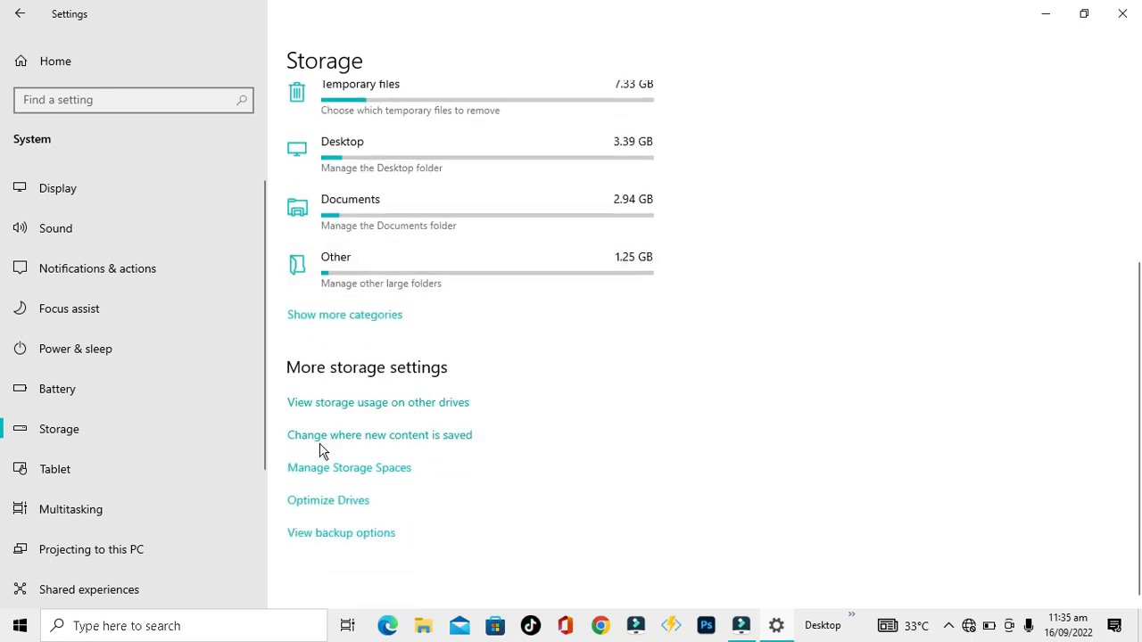
mouse_move(385, 449)
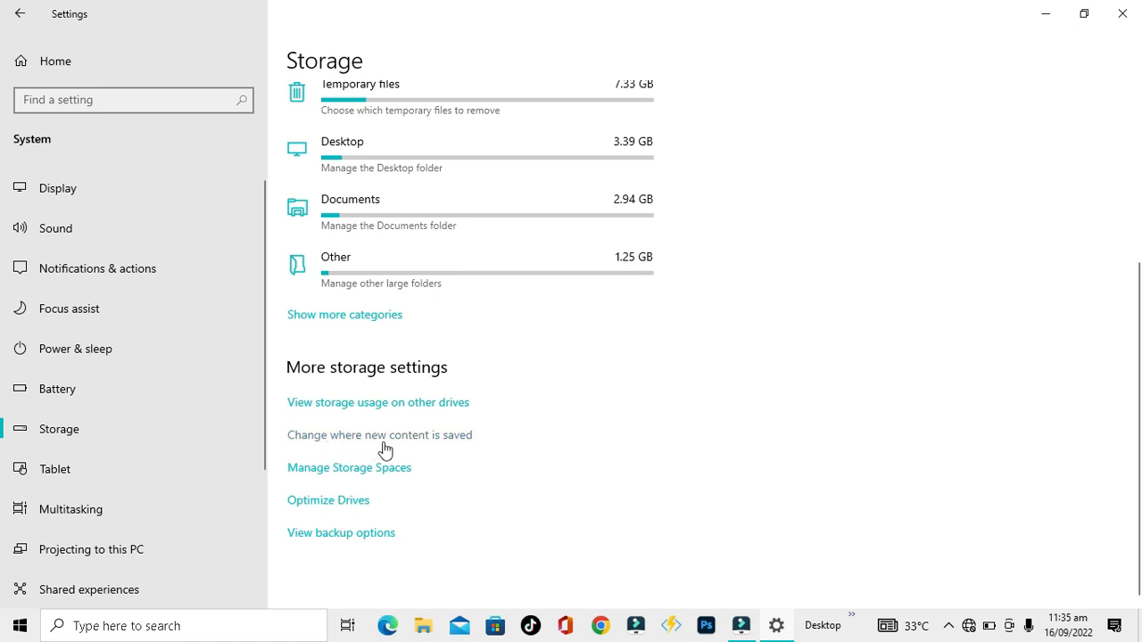
mouse_move(434, 440)
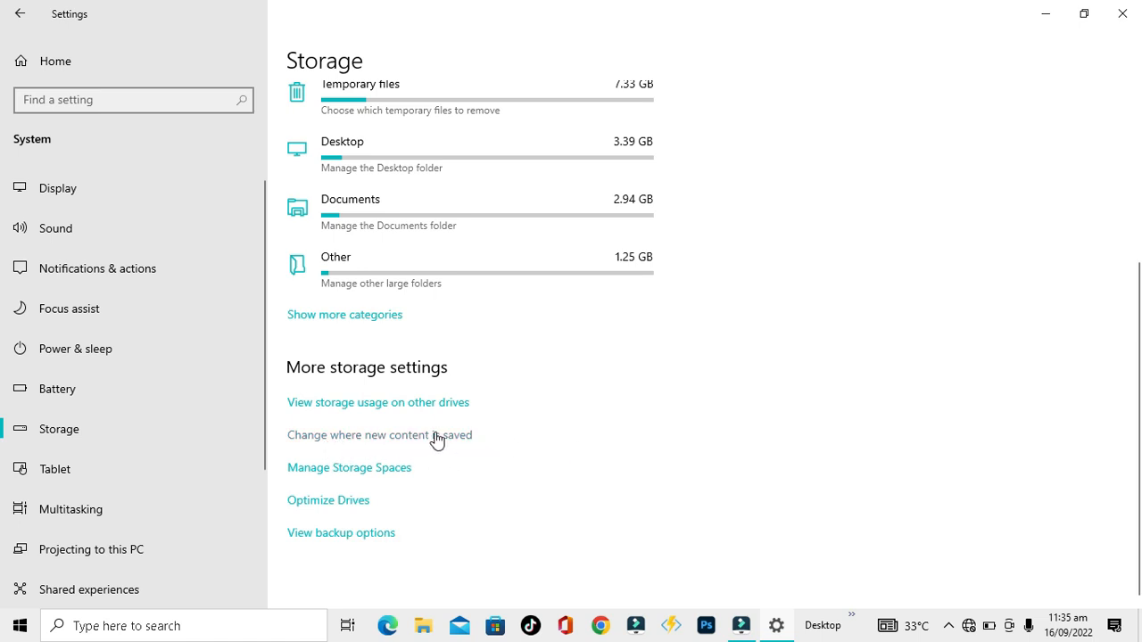
click(380, 436)
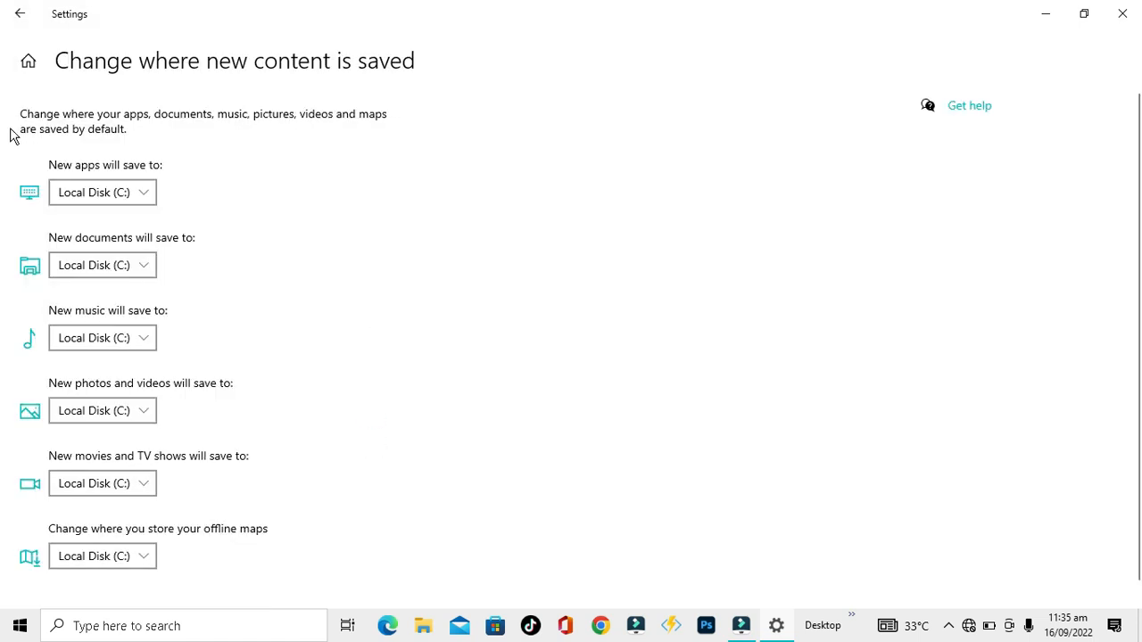
mouse_move(134, 129)
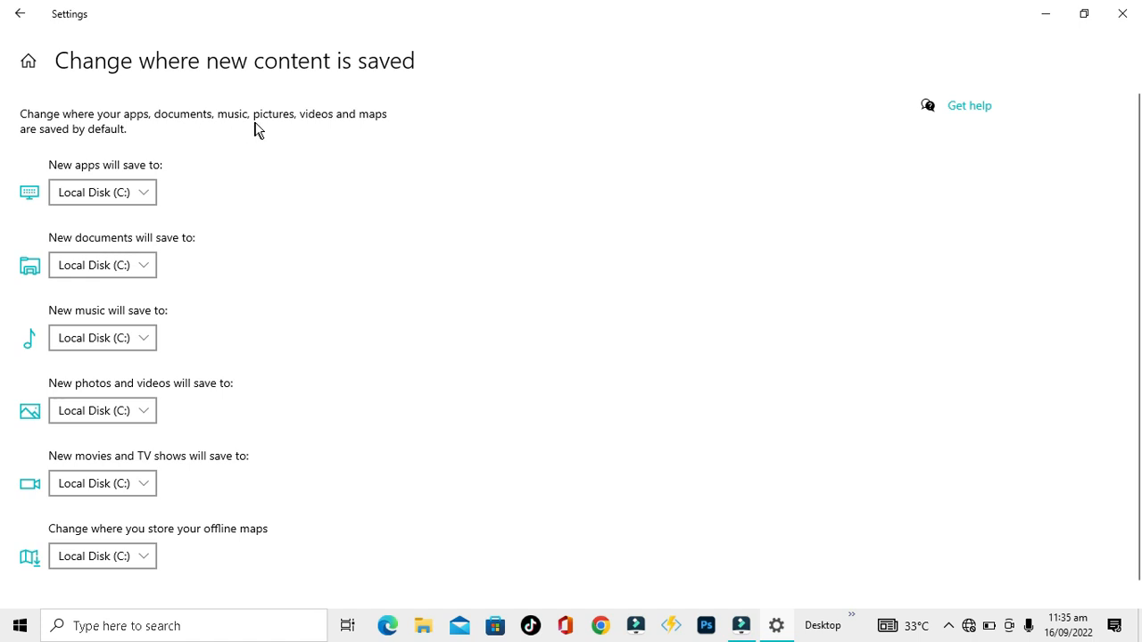
mouse_move(39, 141)
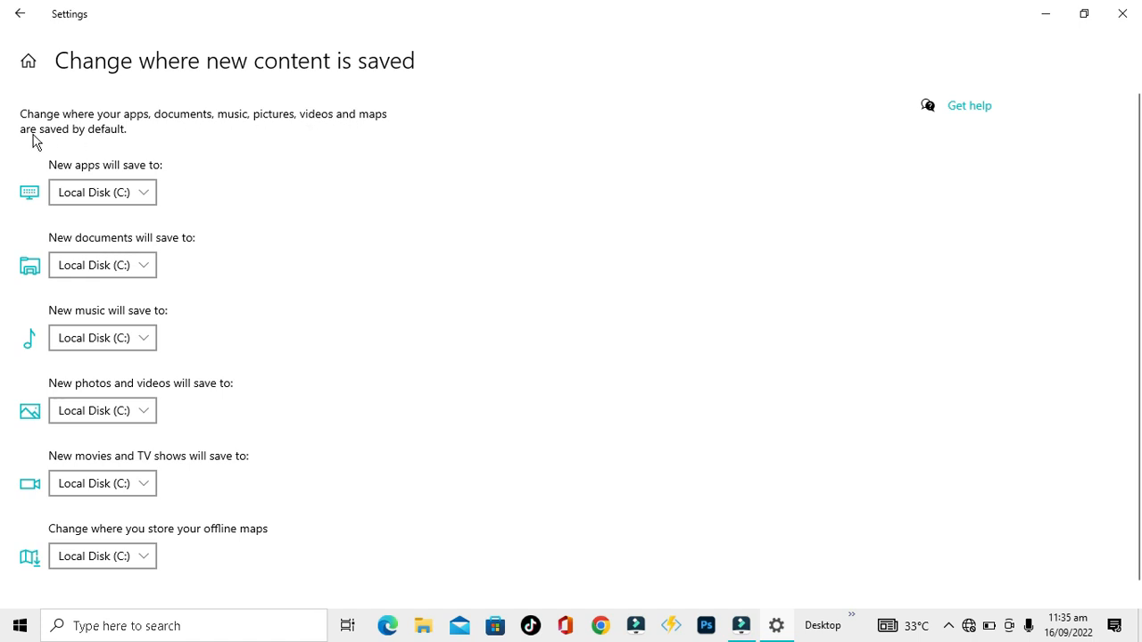
mouse_move(599, 264)
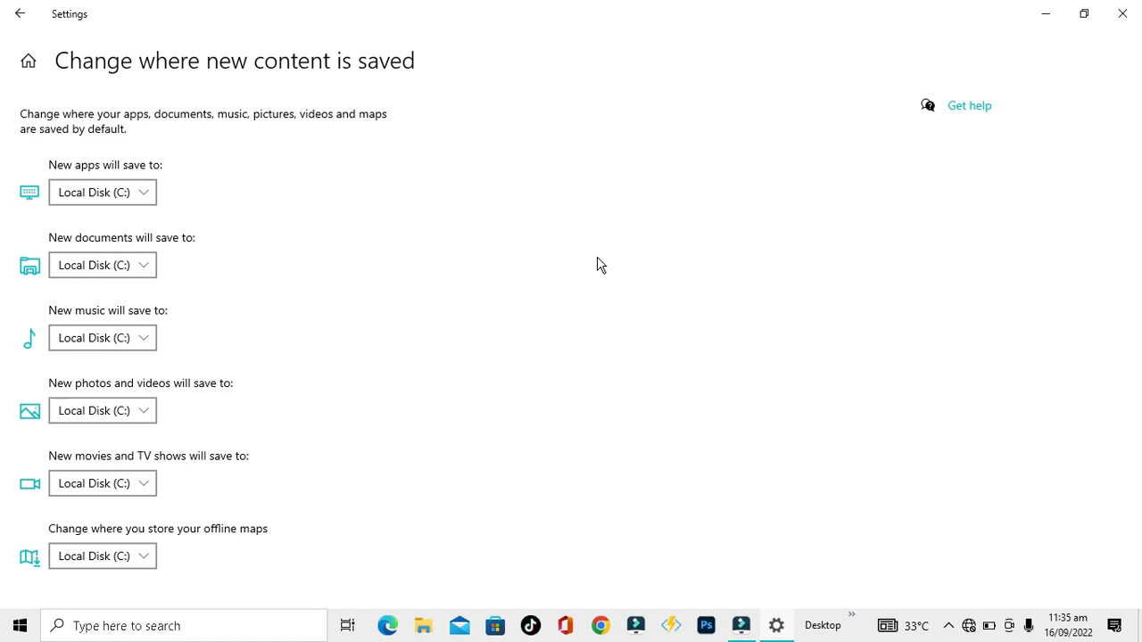
mouse_move(543, 240)
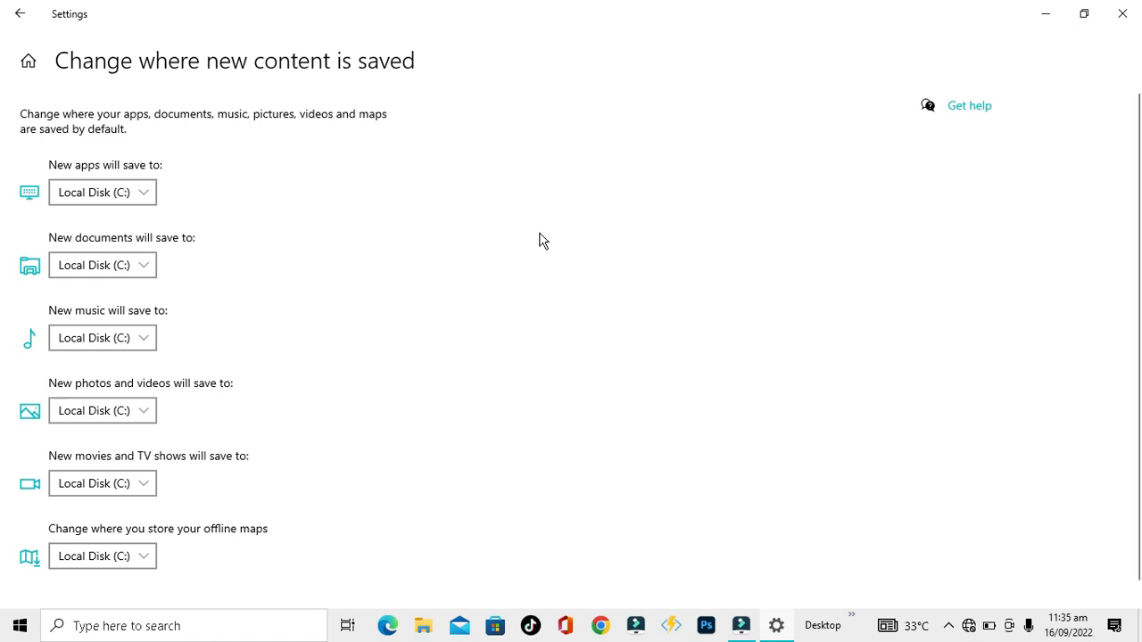
mouse_move(69, 182)
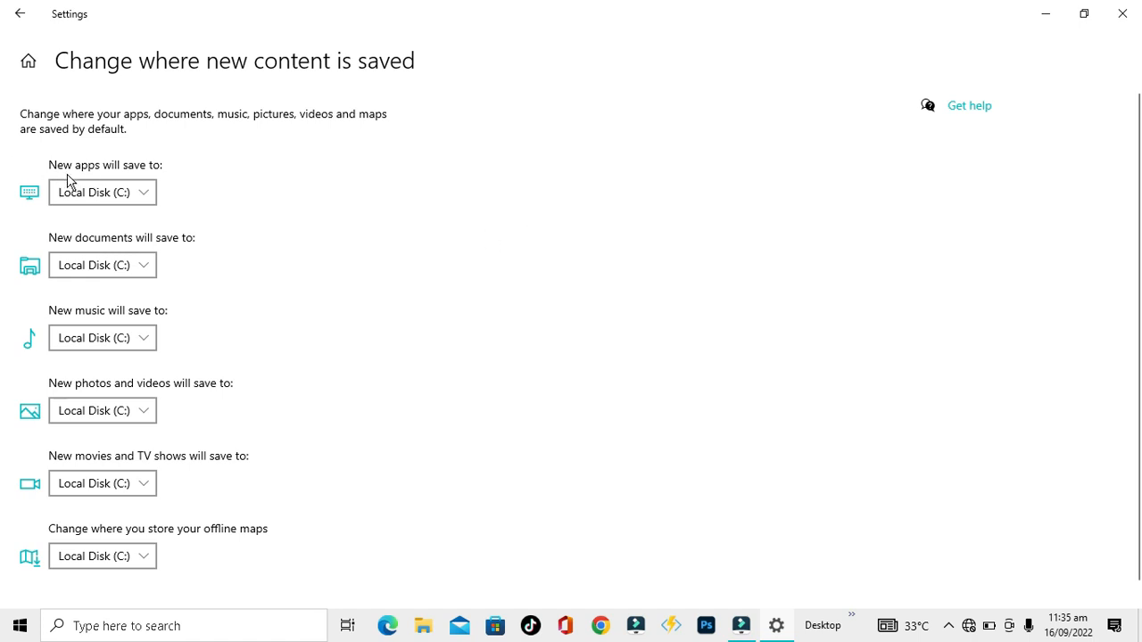
mouse_move(97, 194)
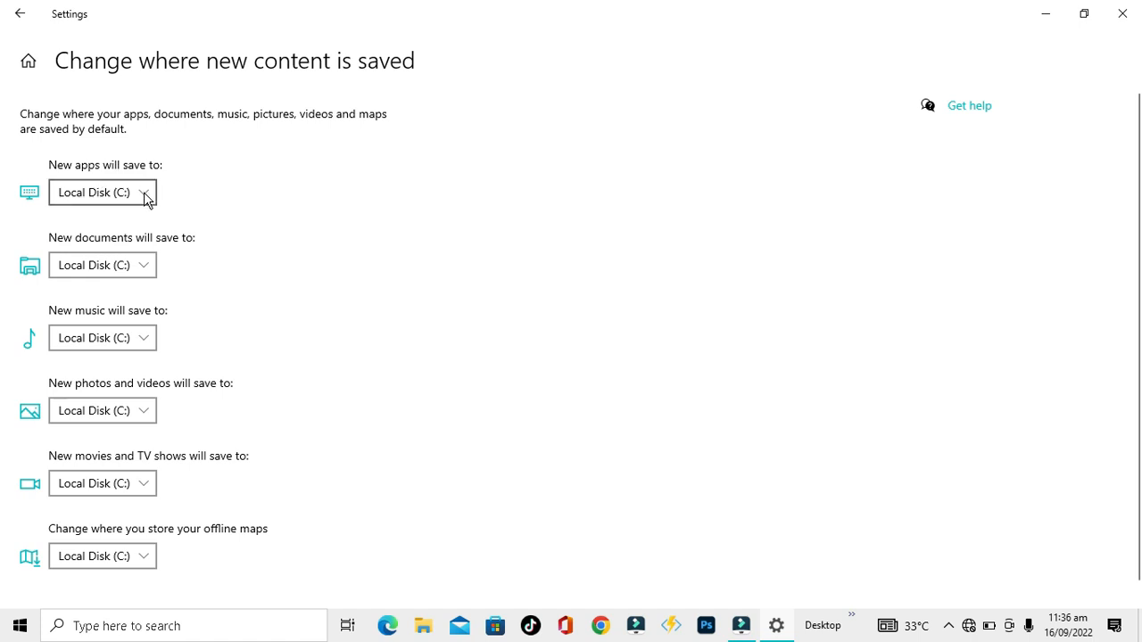
mouse_move(71, 206)
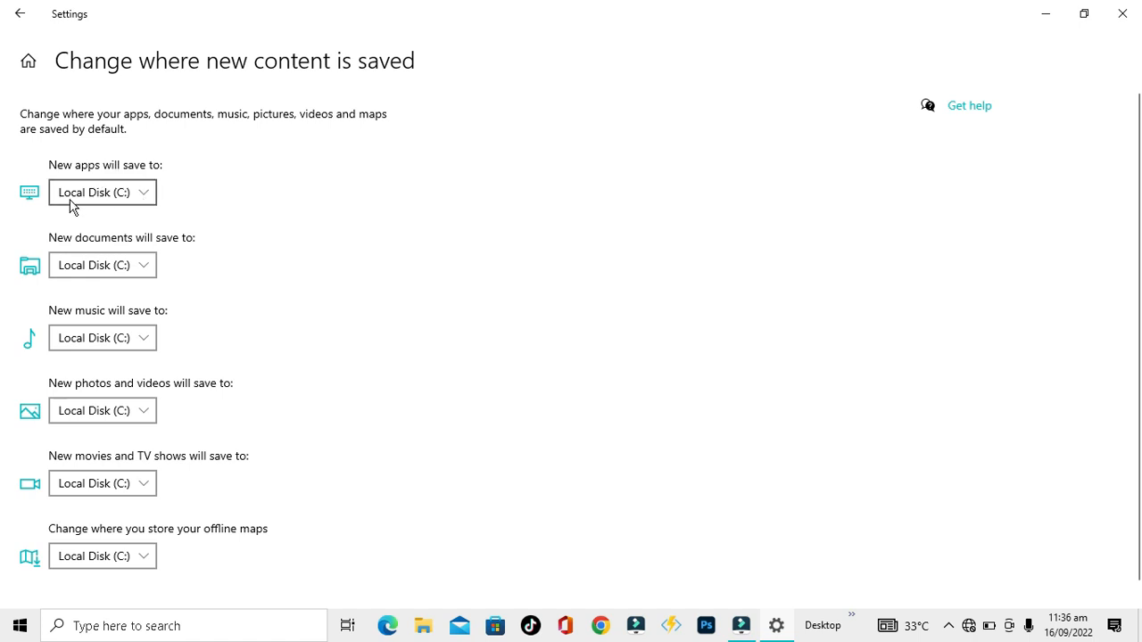
mouse_move(89, 203)
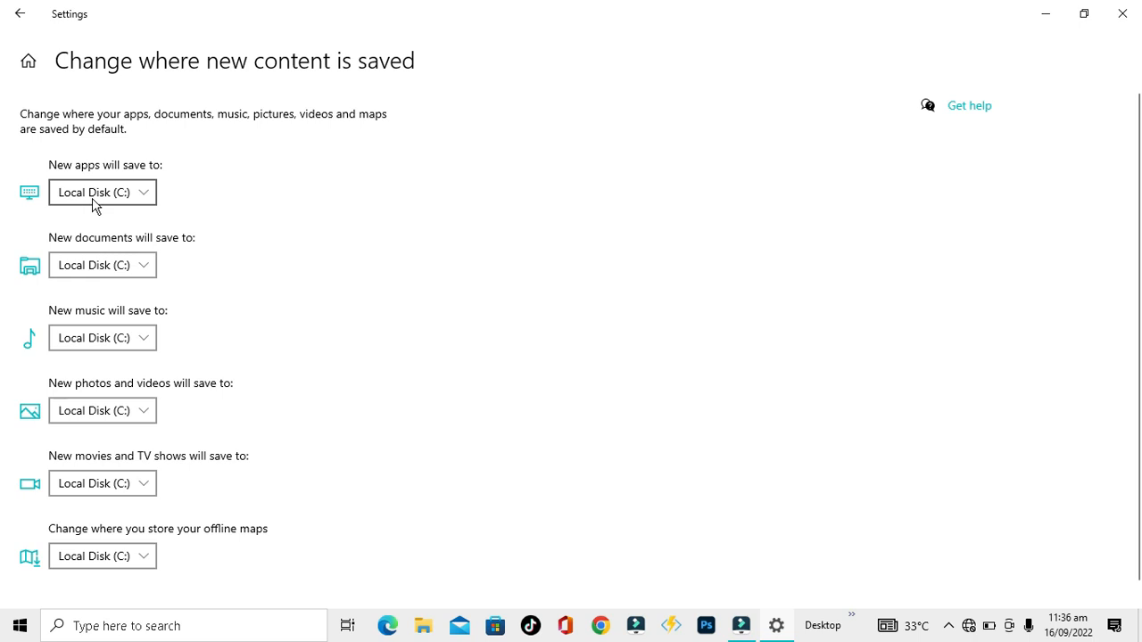
mouse_move(150, 196)
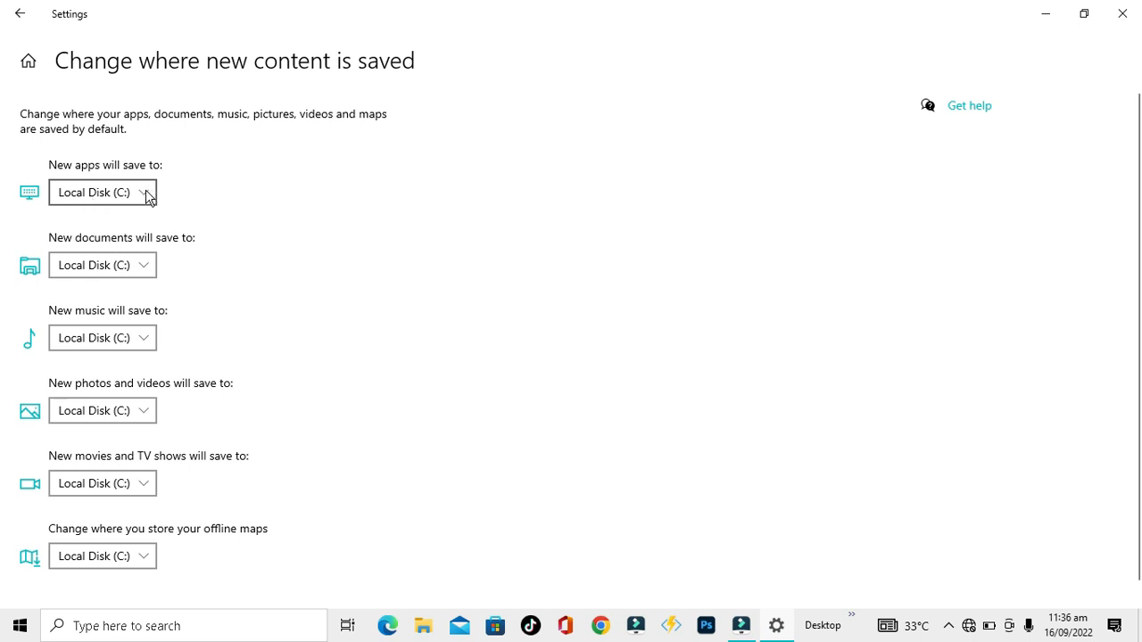
click(100, 191)
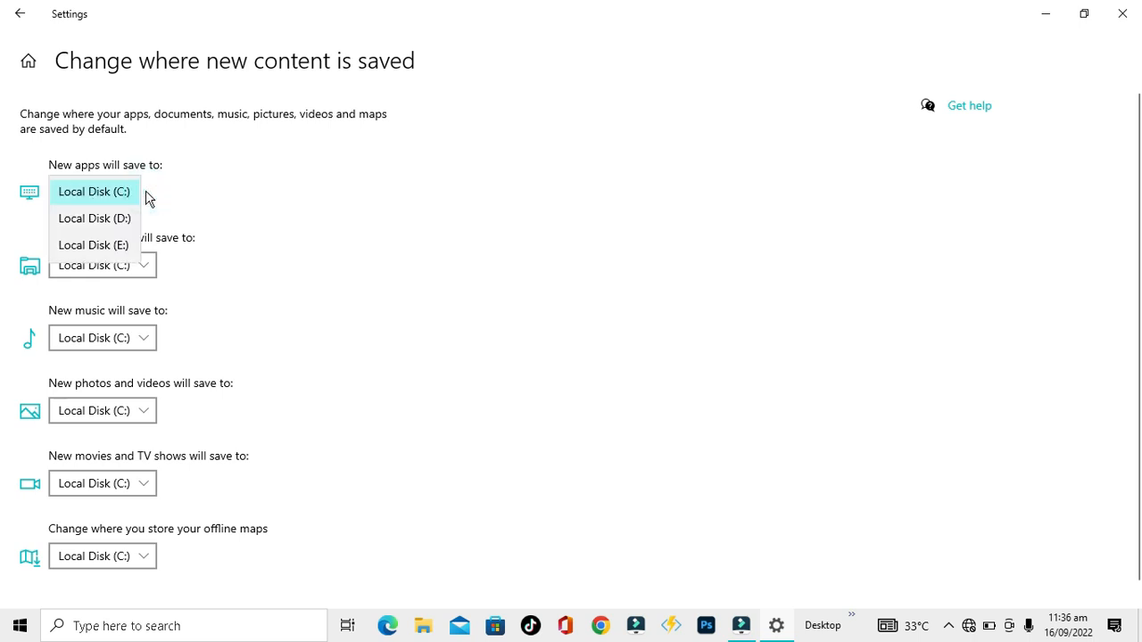
mouse_move(93, 219)
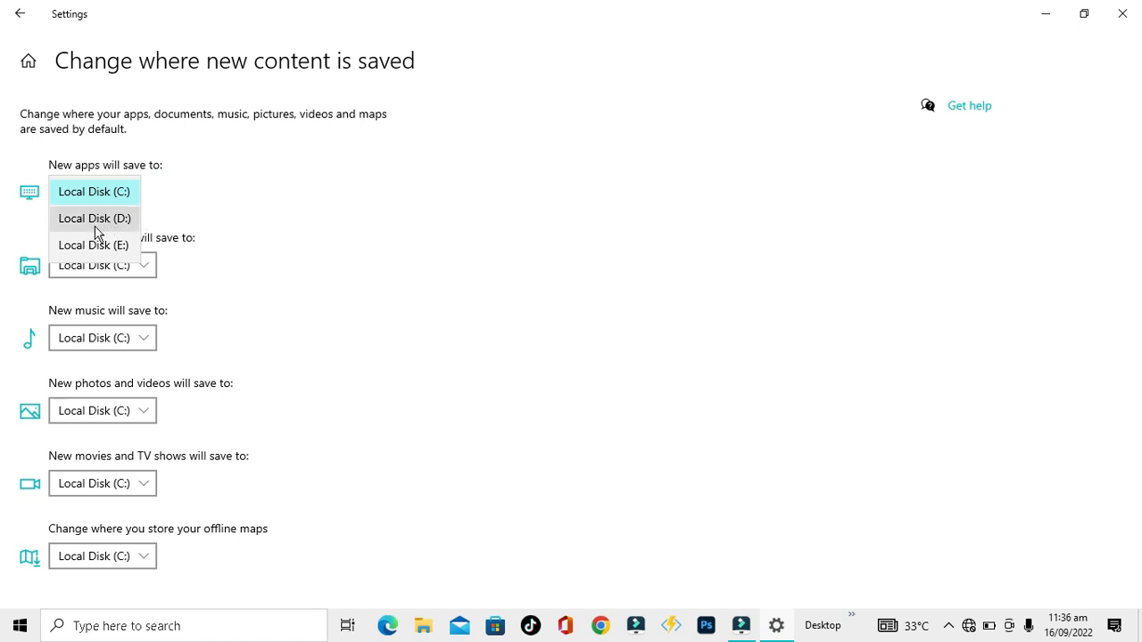
click(93, 191)
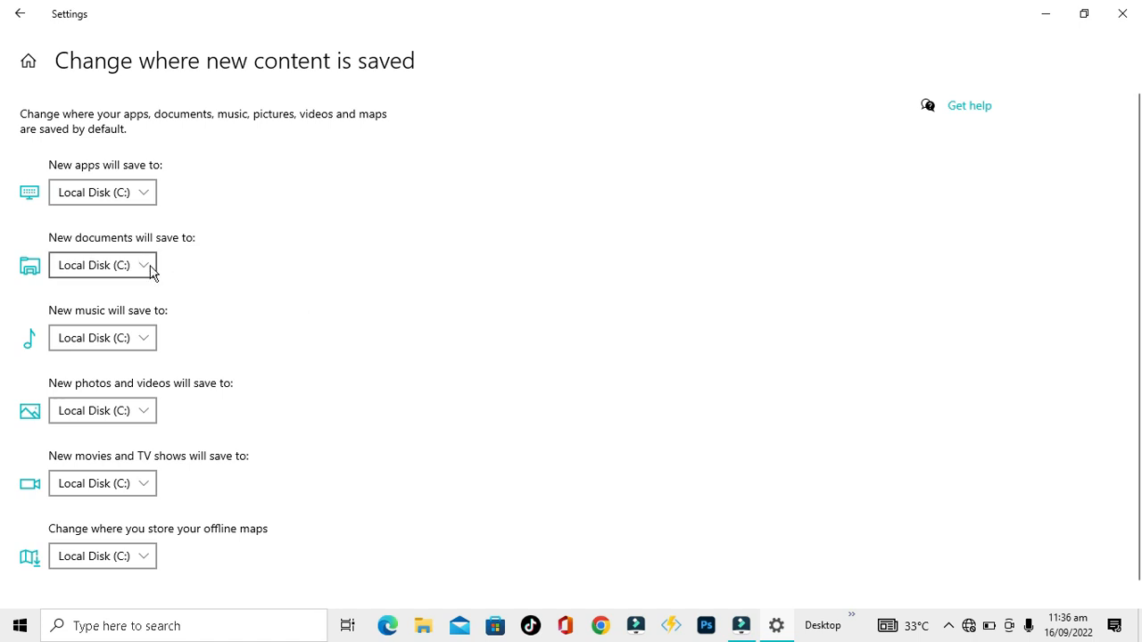
click(100, 264)
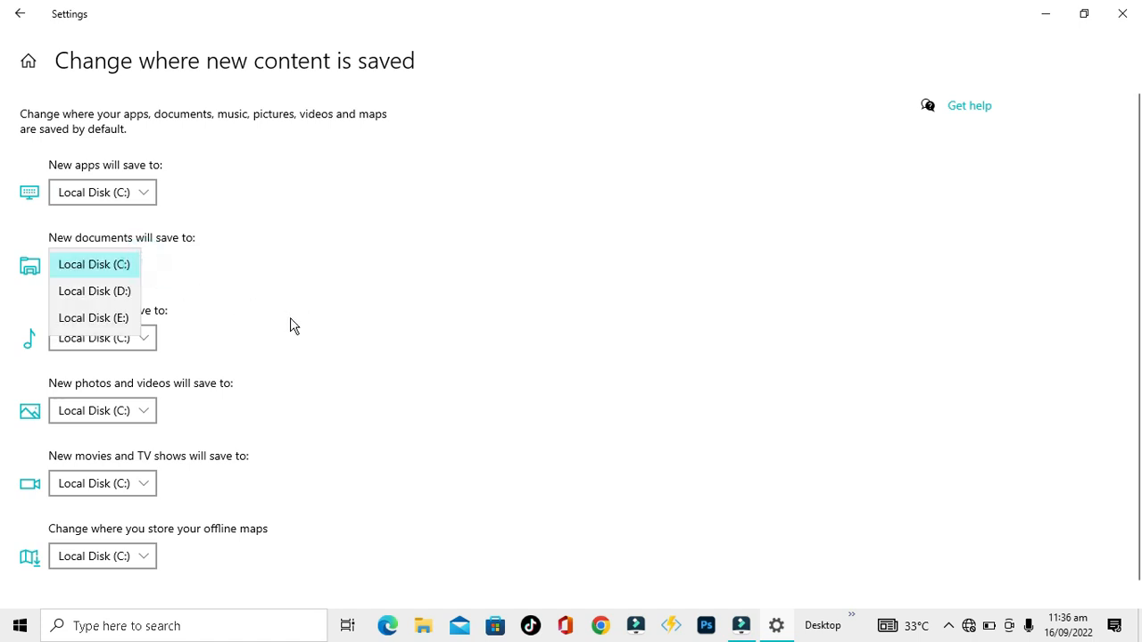
click(93, 264)
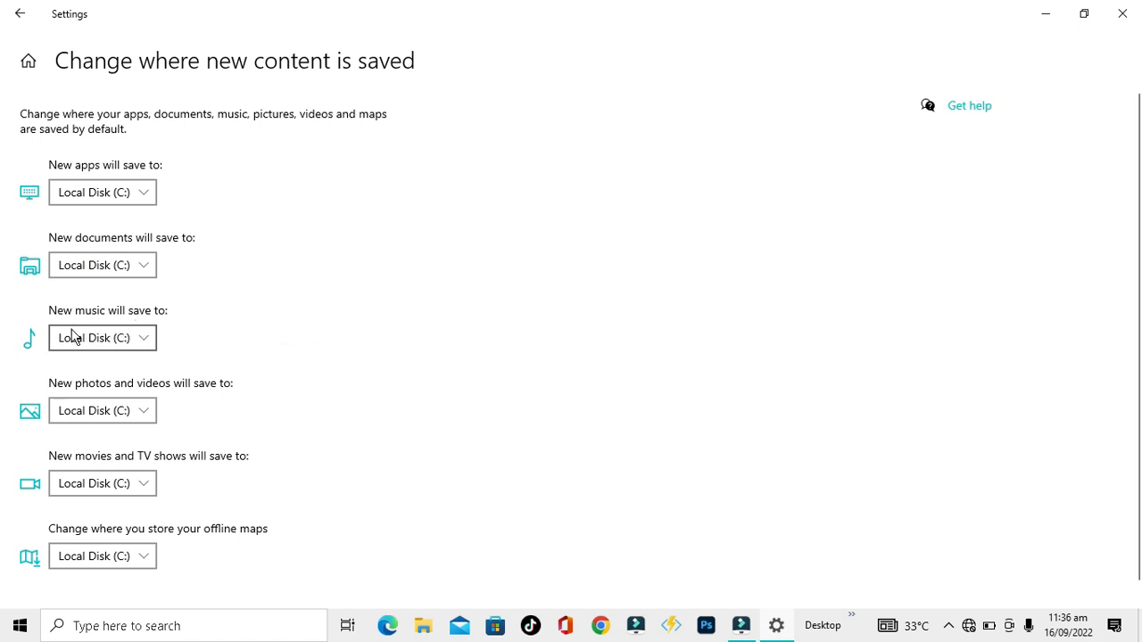
mouse_move(89, 388)
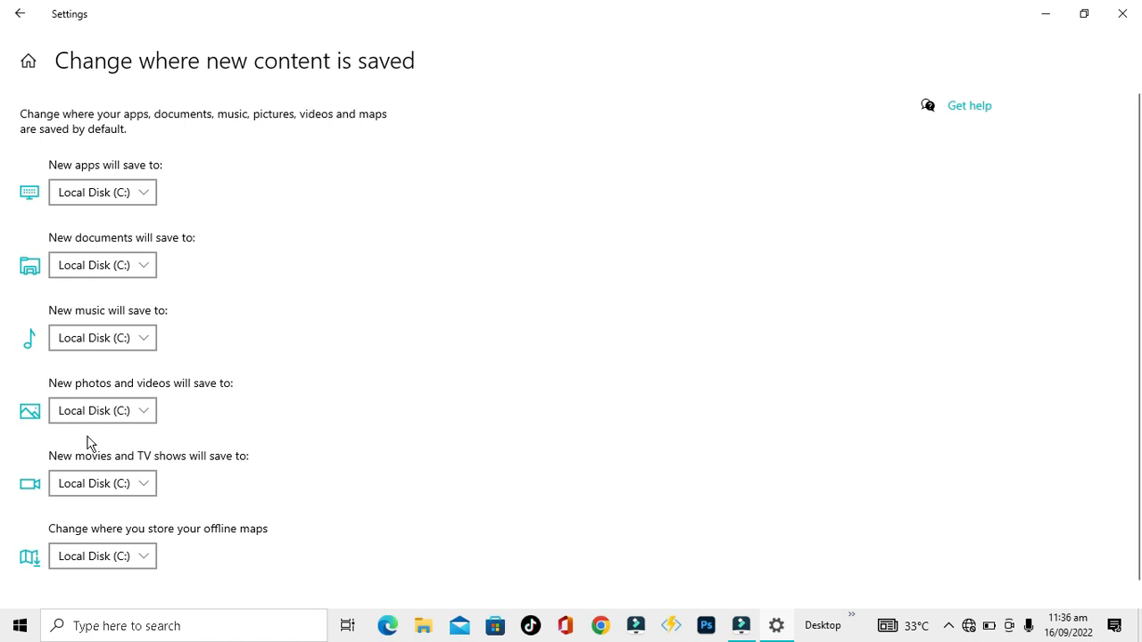
mouse_move(146, 473)
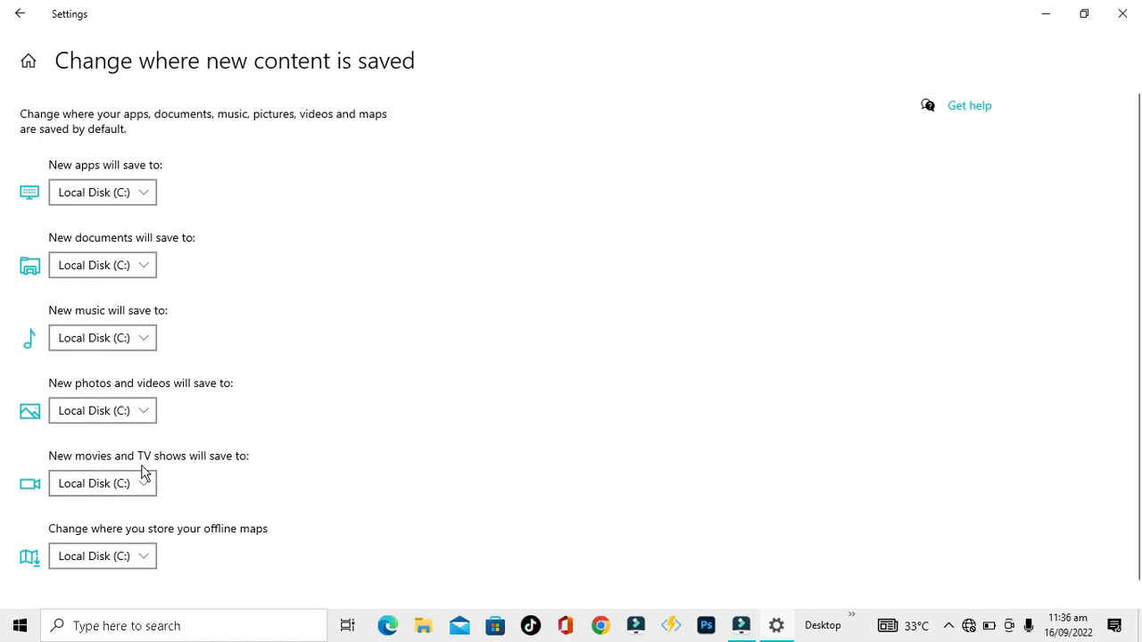
mouse_move(71, 544)
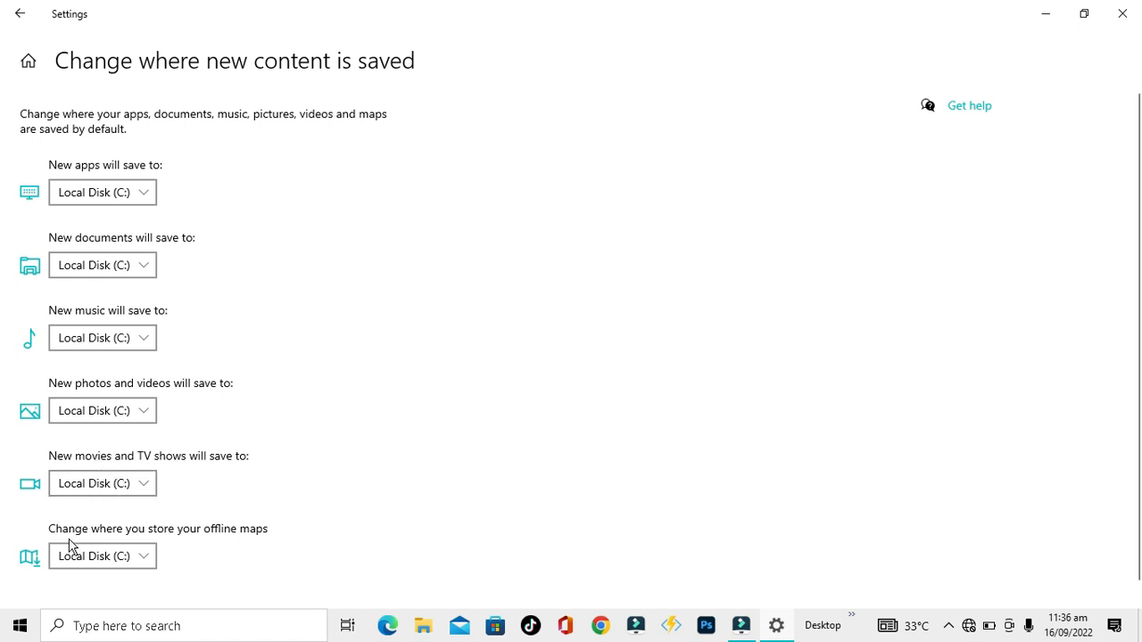
mouse_move(189, 550)
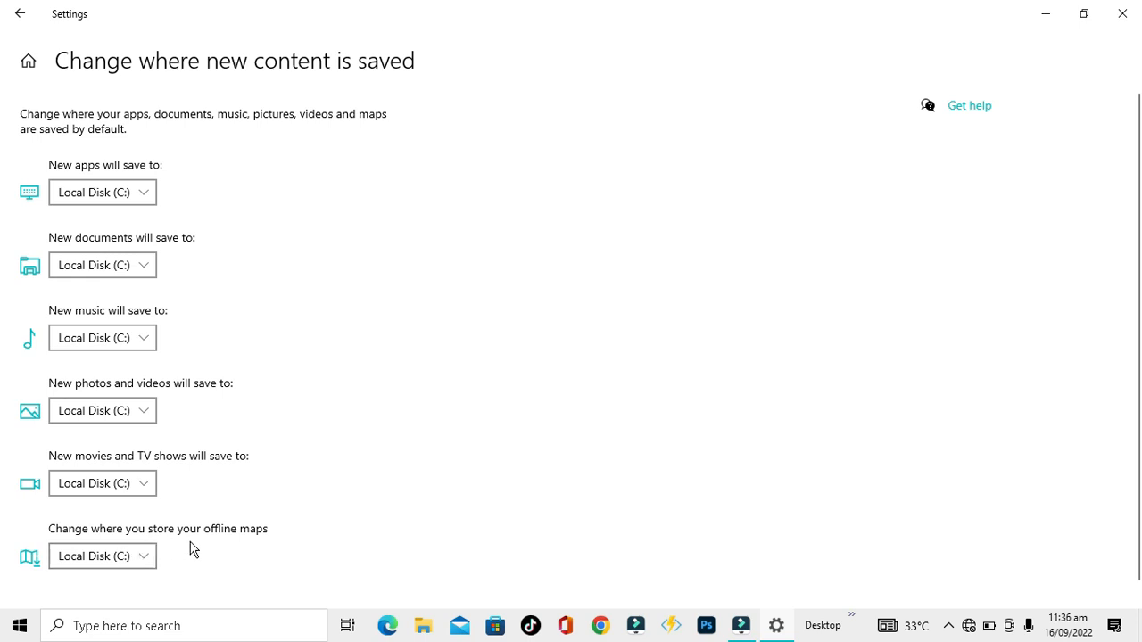
mouse_move(55, 465)
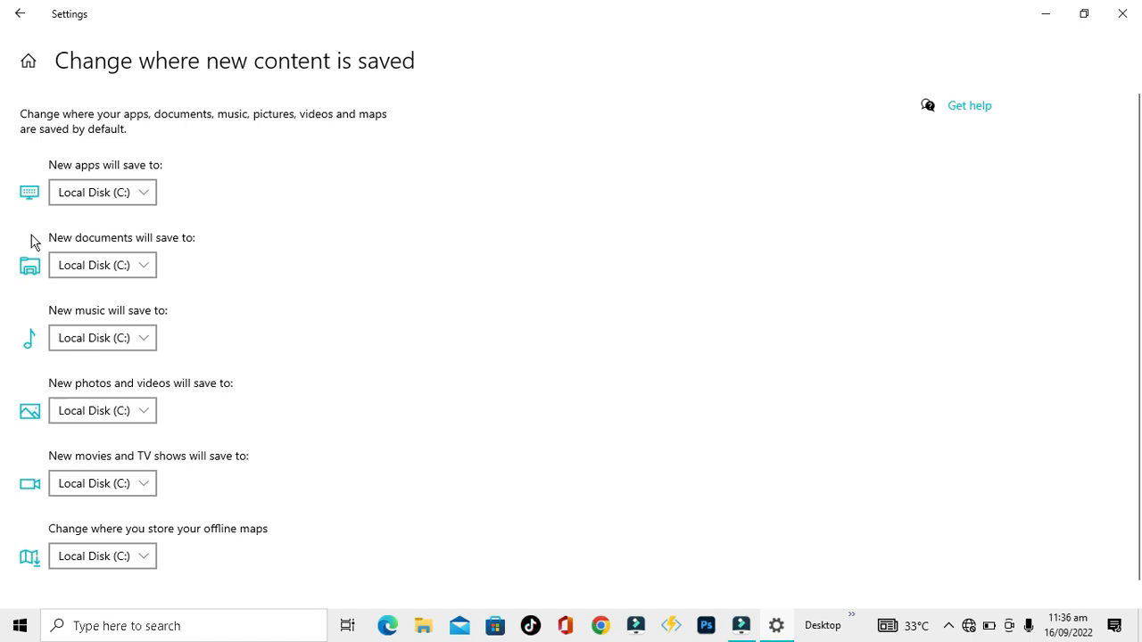
mouse_move(46, 196)
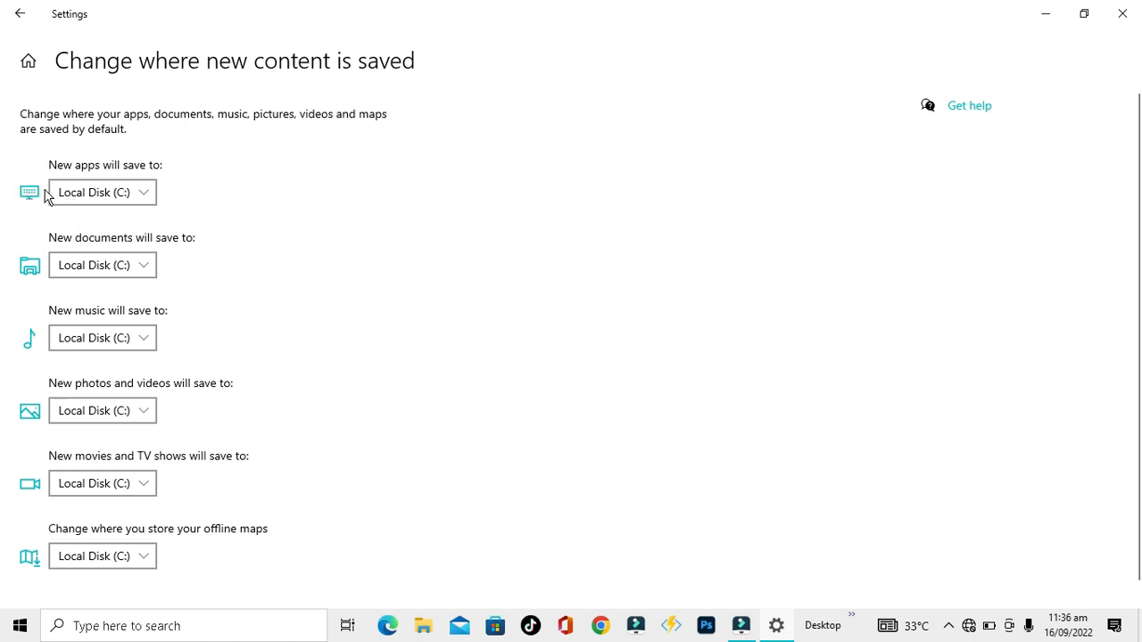
mouse_move(70, 187)
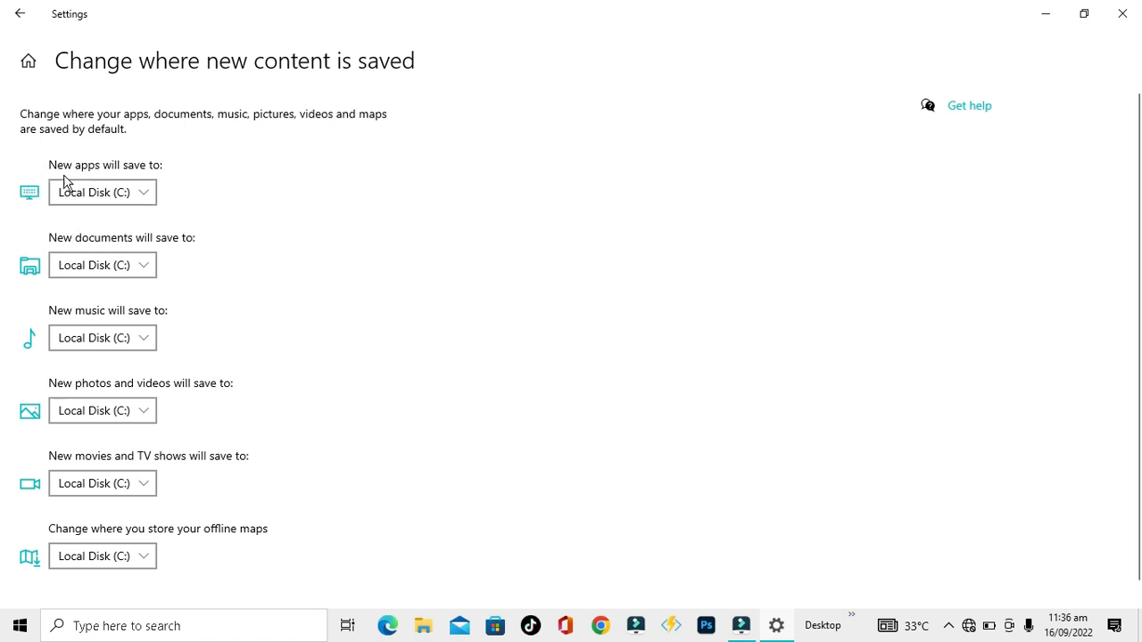
mouse_move(36, 238)
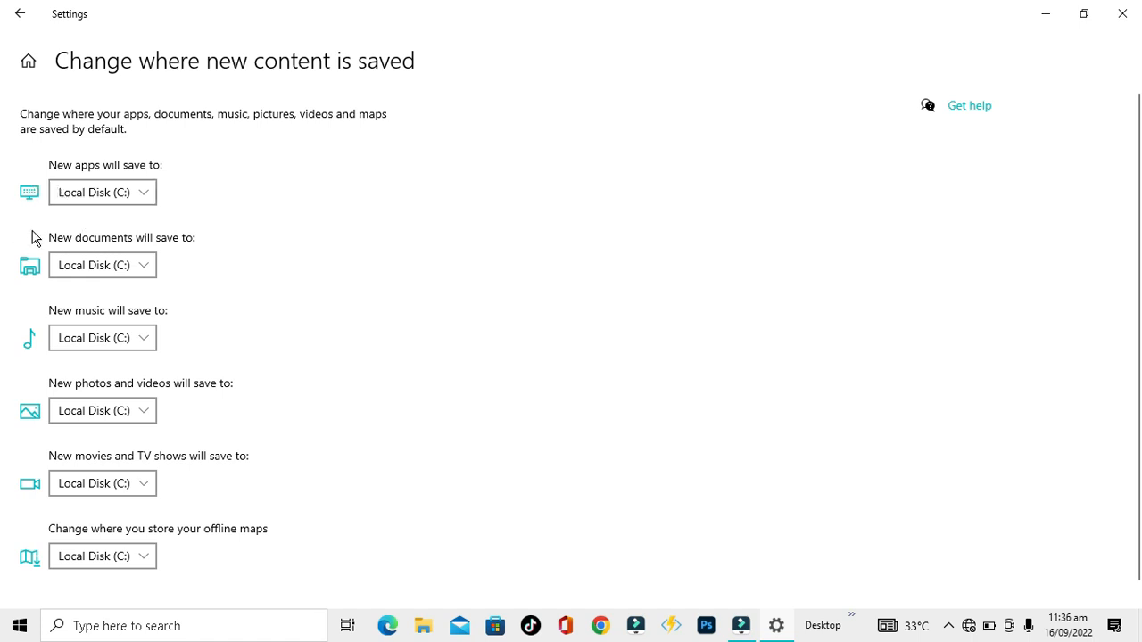
mouse_move(25, 253)
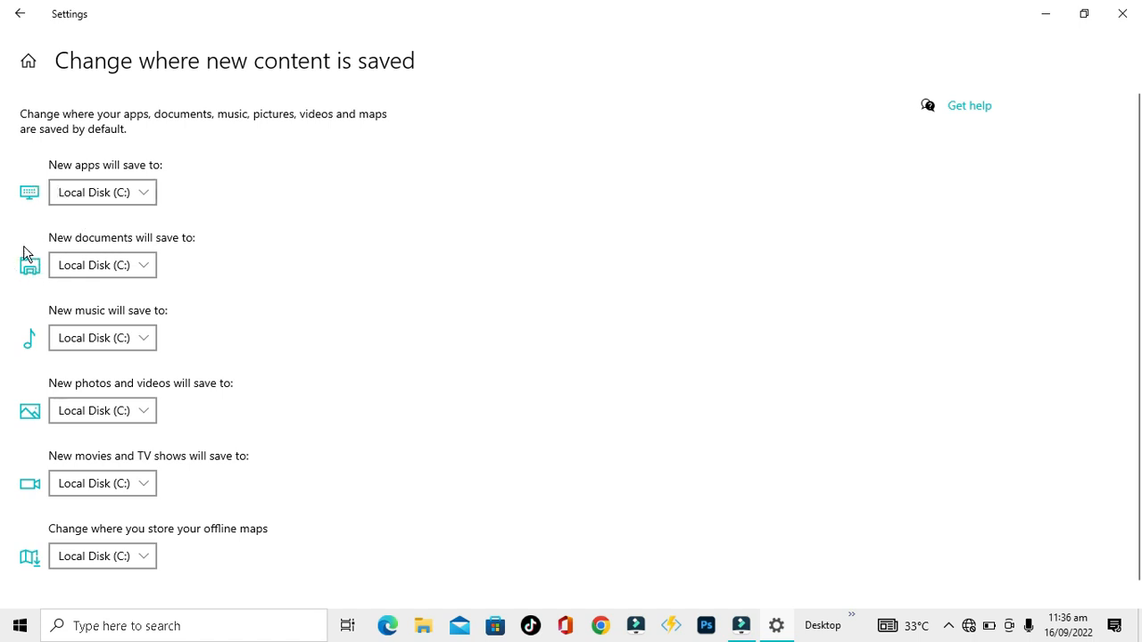
mouse_move(29, 334)
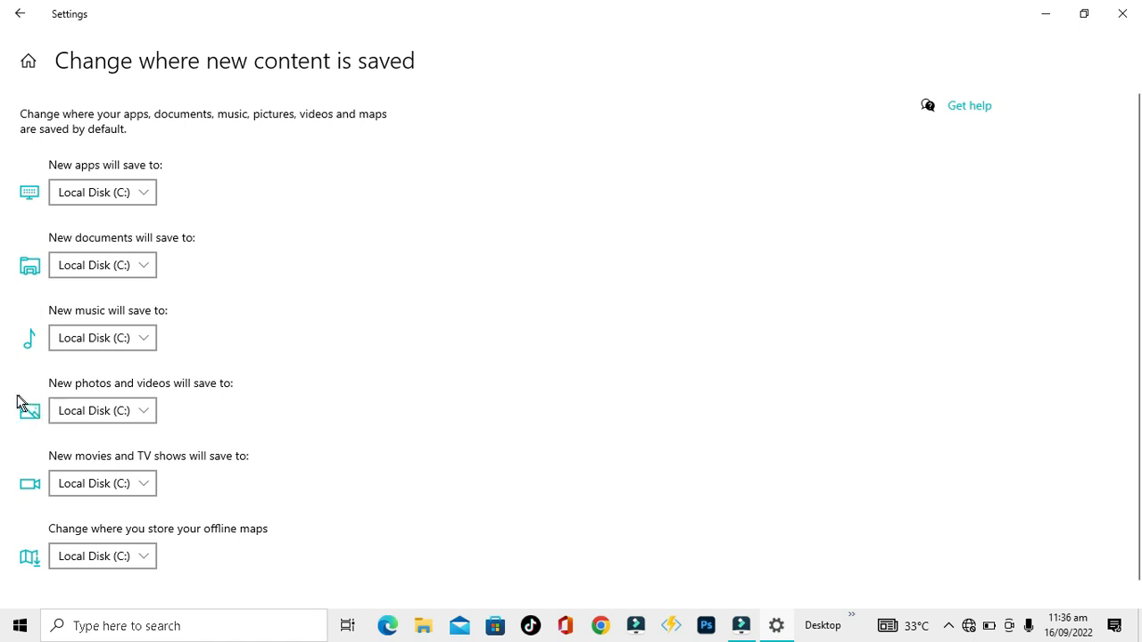
mouse_move(32, 496)
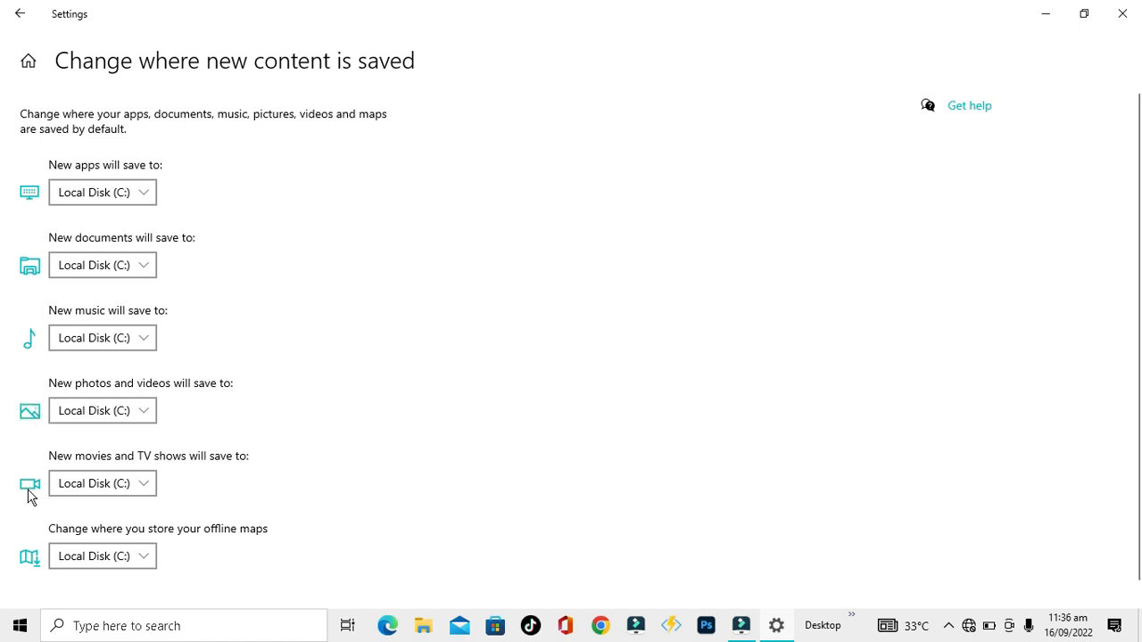
mouse_move(202, 557)
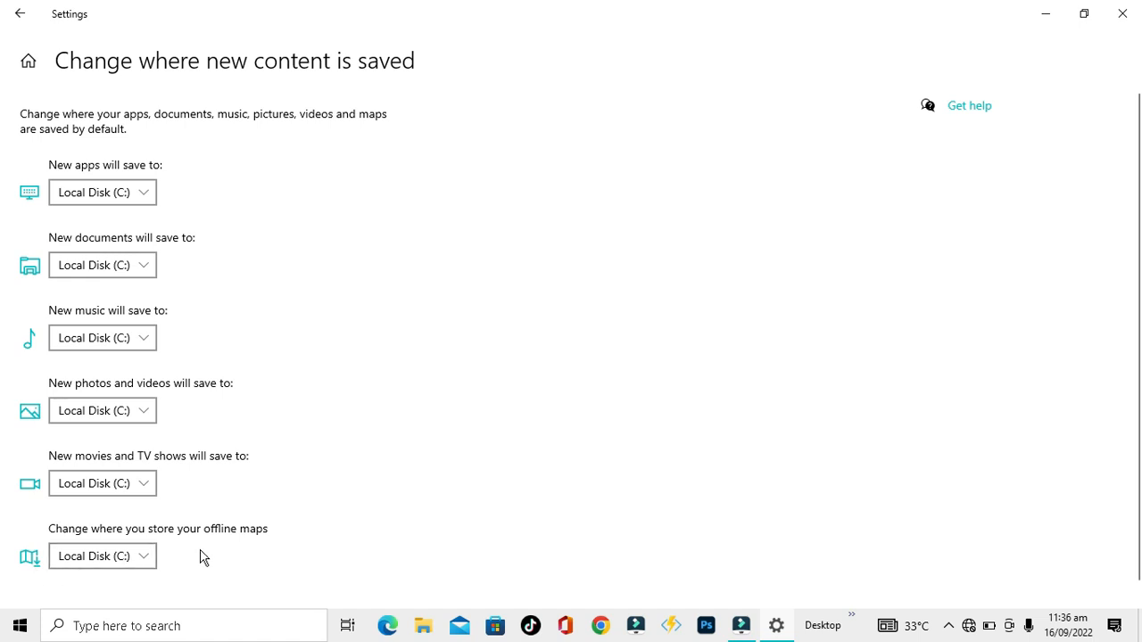
mouse_move(521, 321)
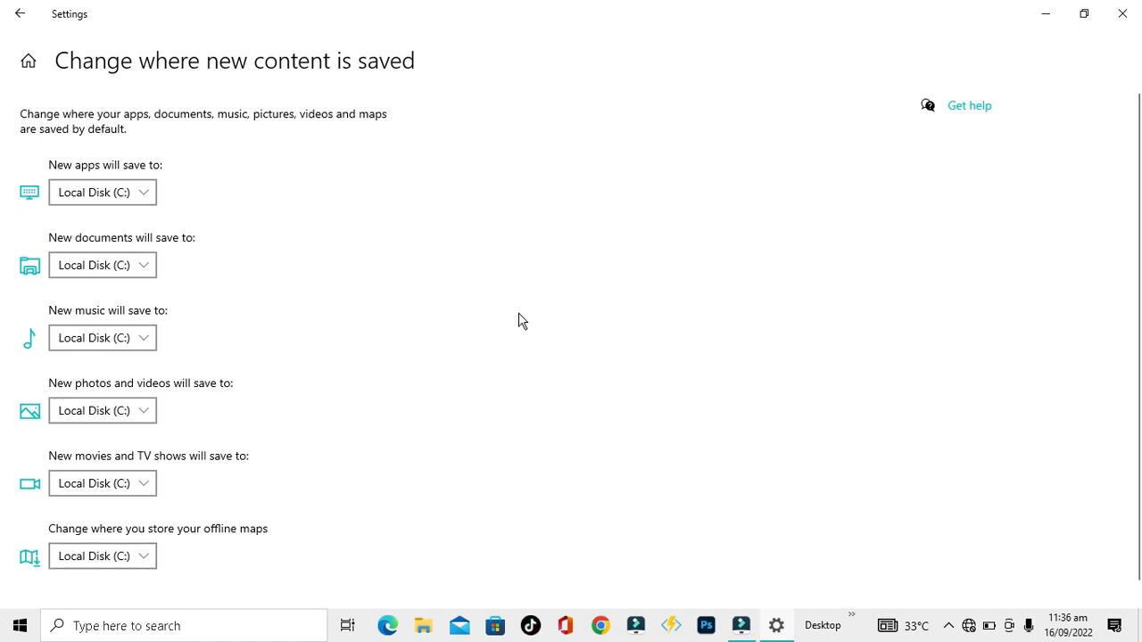
mouse_move(487, 234)
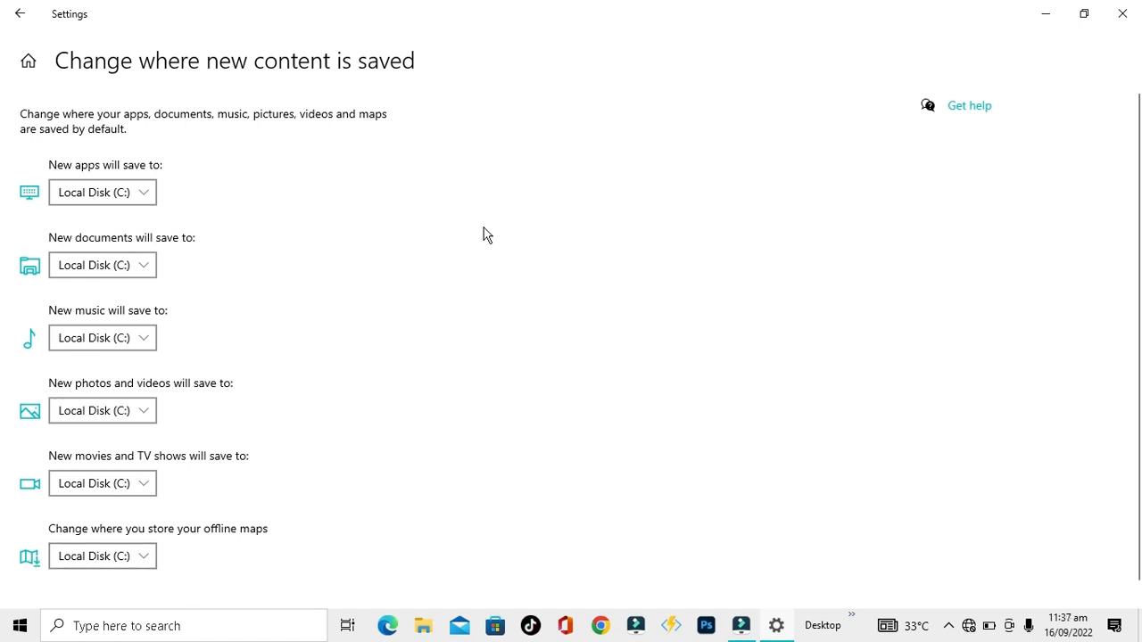
mouse_move(1122, 14)
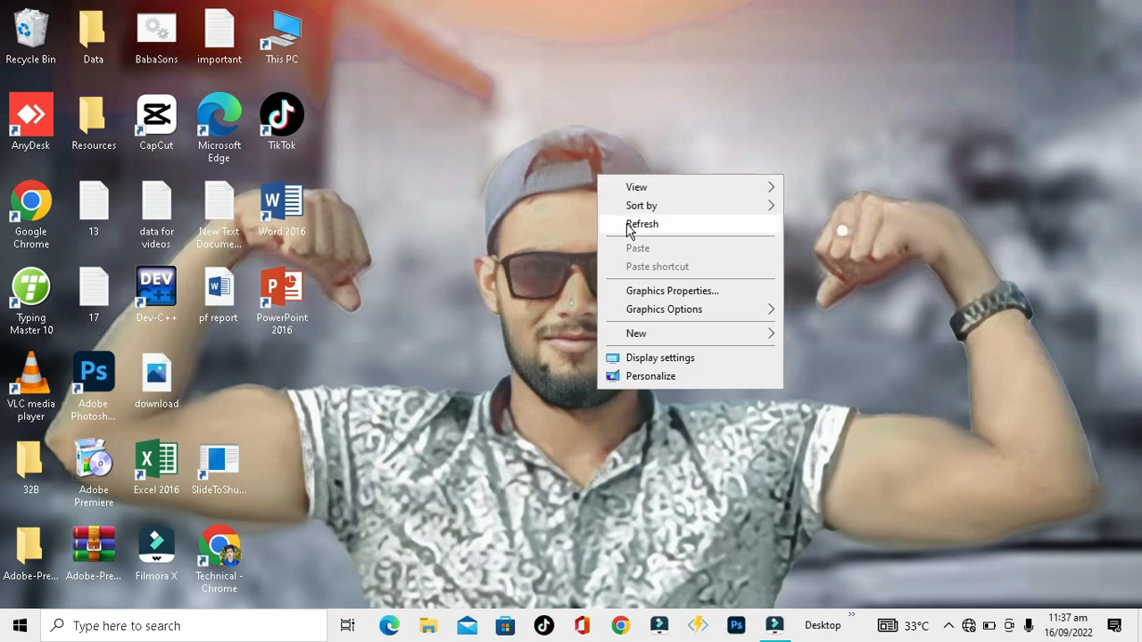
Refresh the desktop from its right-click menu after closing Settings
click(642, 225)
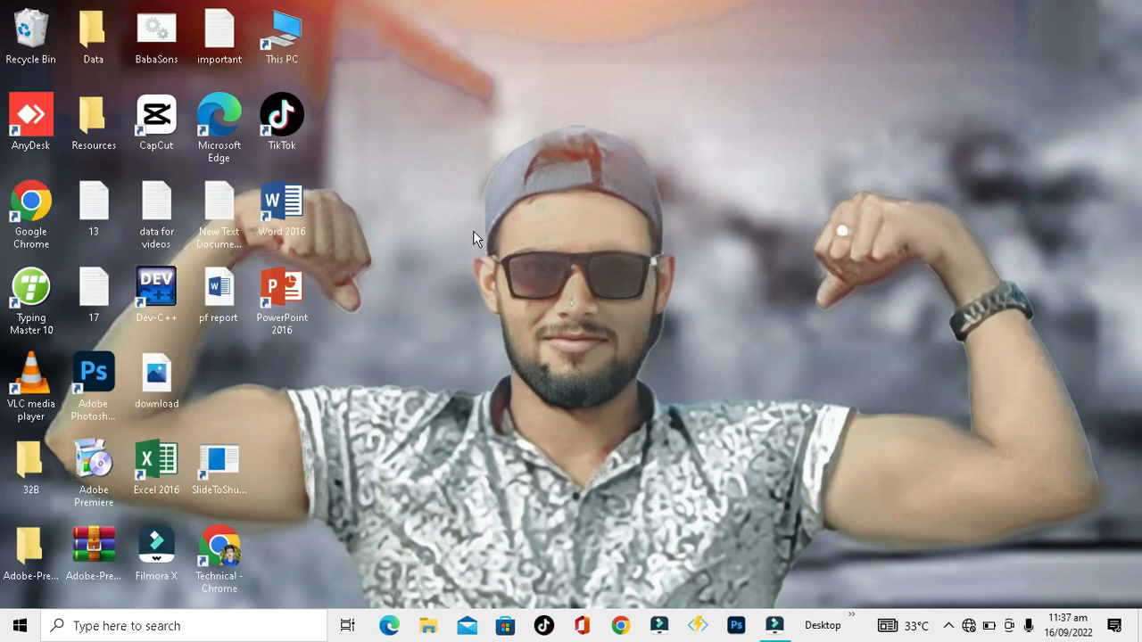
mouse_move(446, 239)
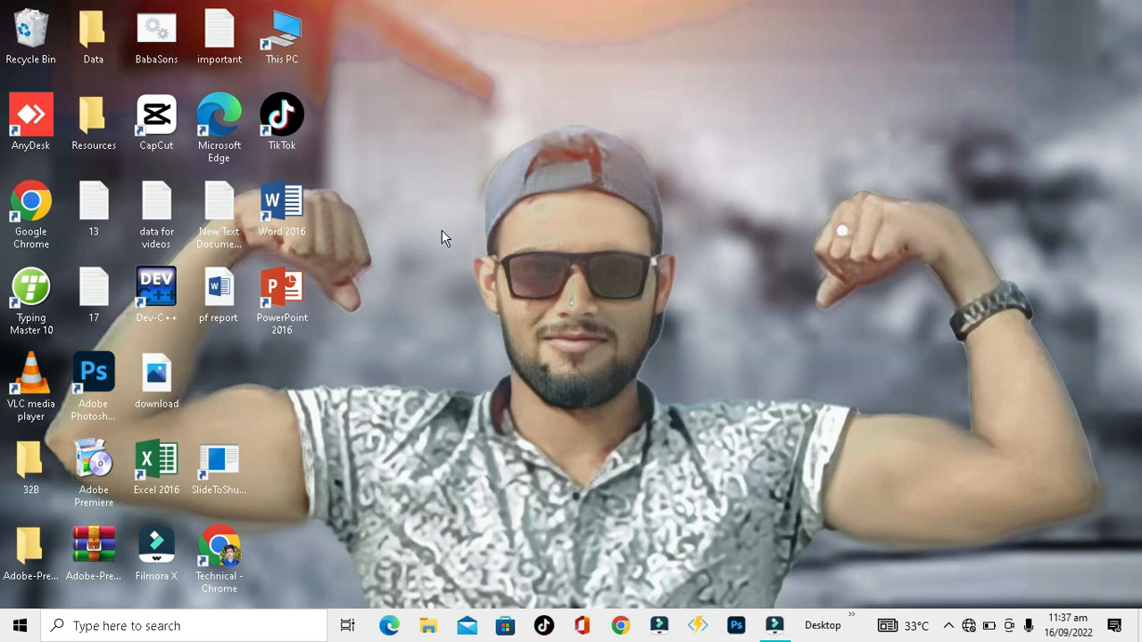
mouse_move(886, 462)
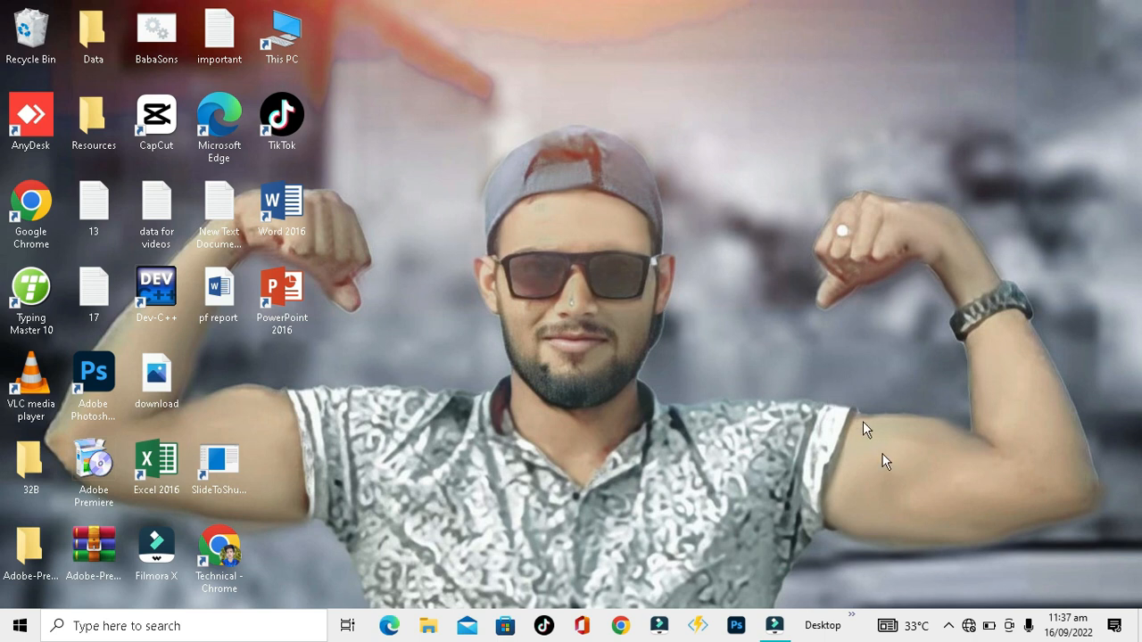